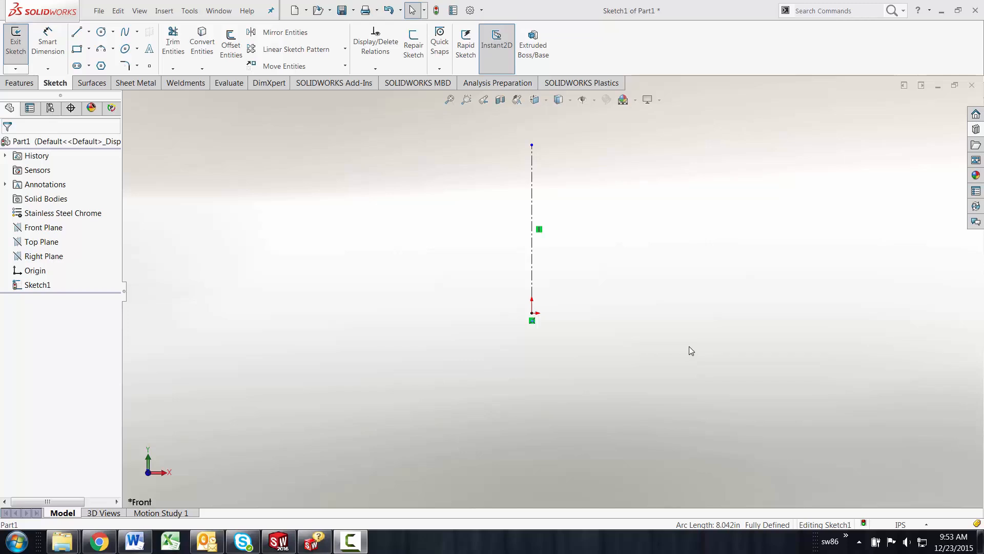
pyautogui.moveTo(708, 334)
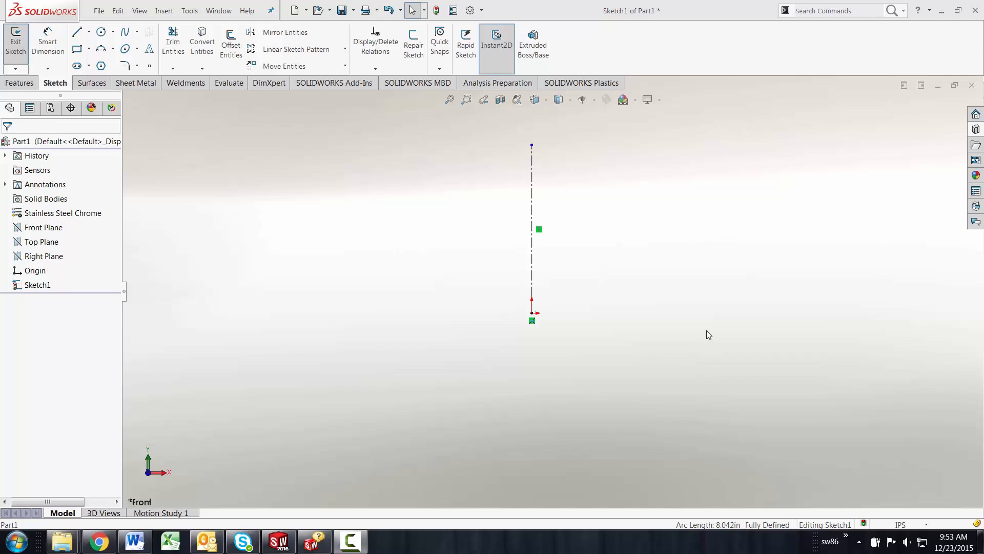
pyautogui.moveTo(664, 337)
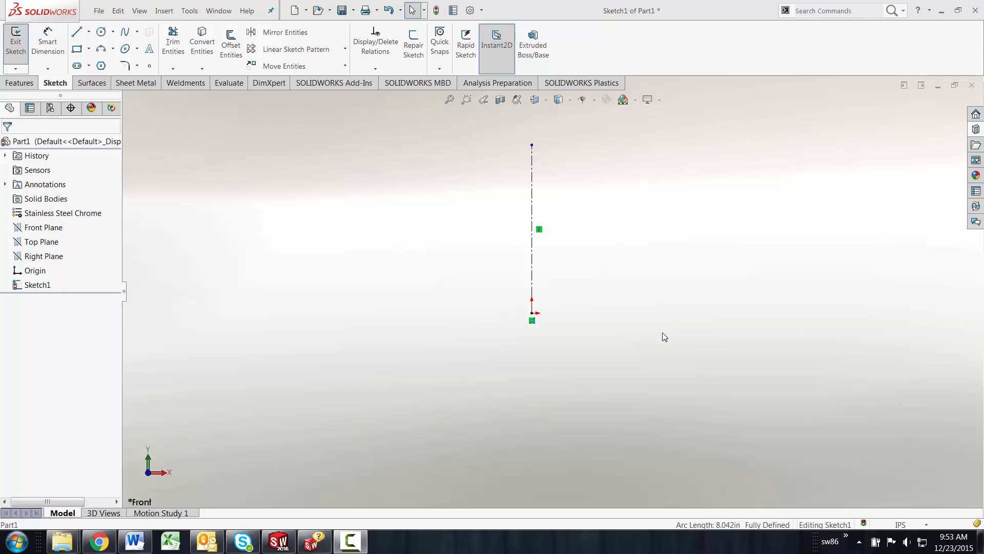
pyautogui.moveTo(651, 301)
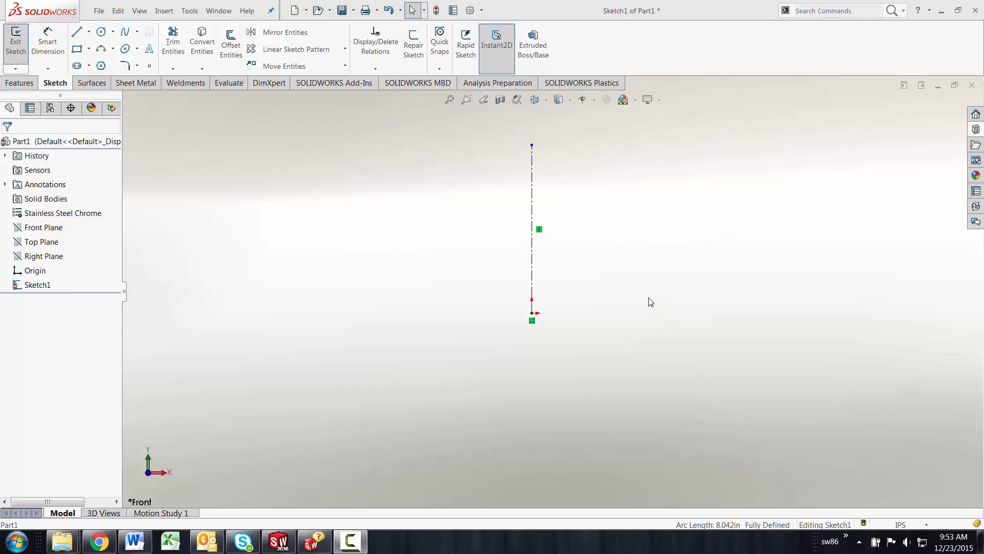
pyautogui.moveTo(619, 281)
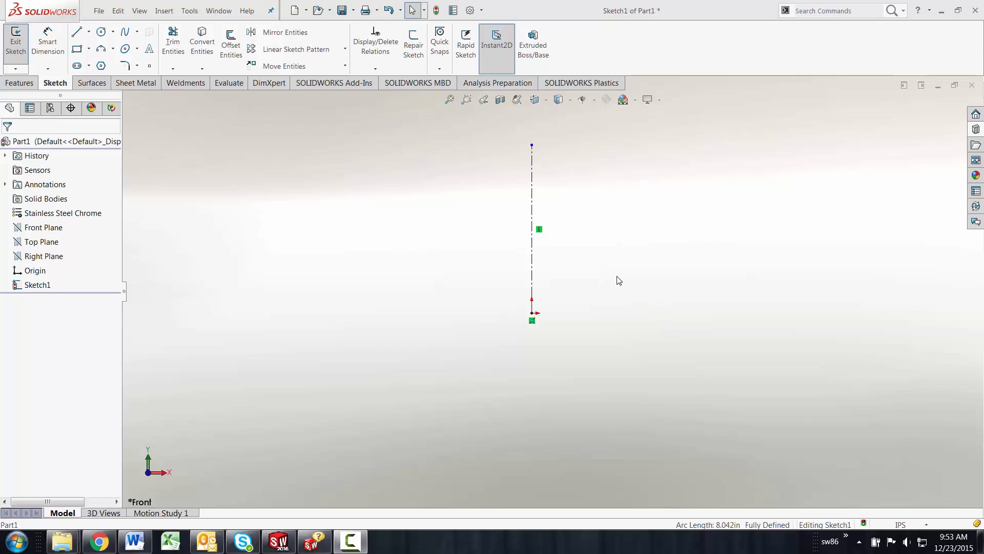
pyautogui.moveTo(618, 292)
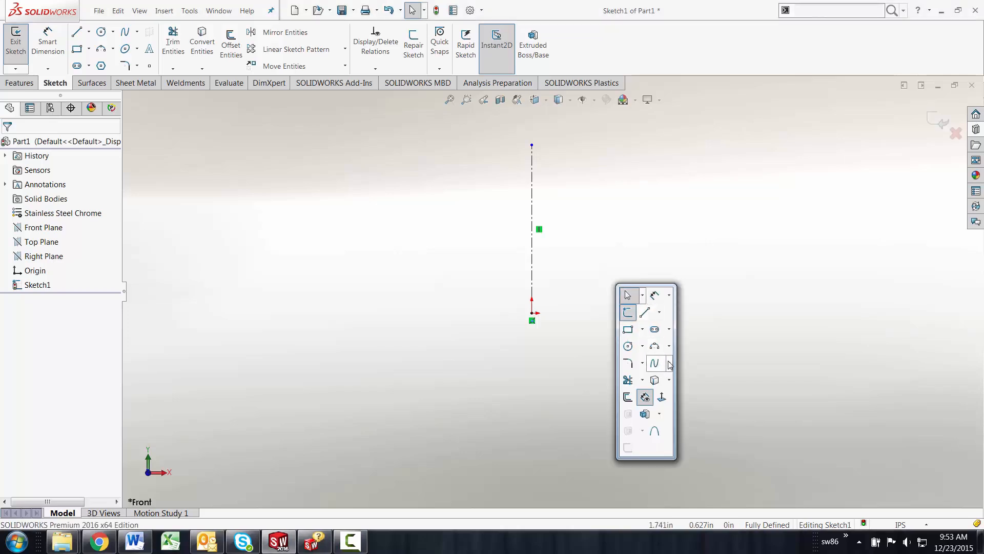
# Sketch a U-shaped spline across the centreline and make its end points and inner points symmetric
pyautogui.click(669, 363)
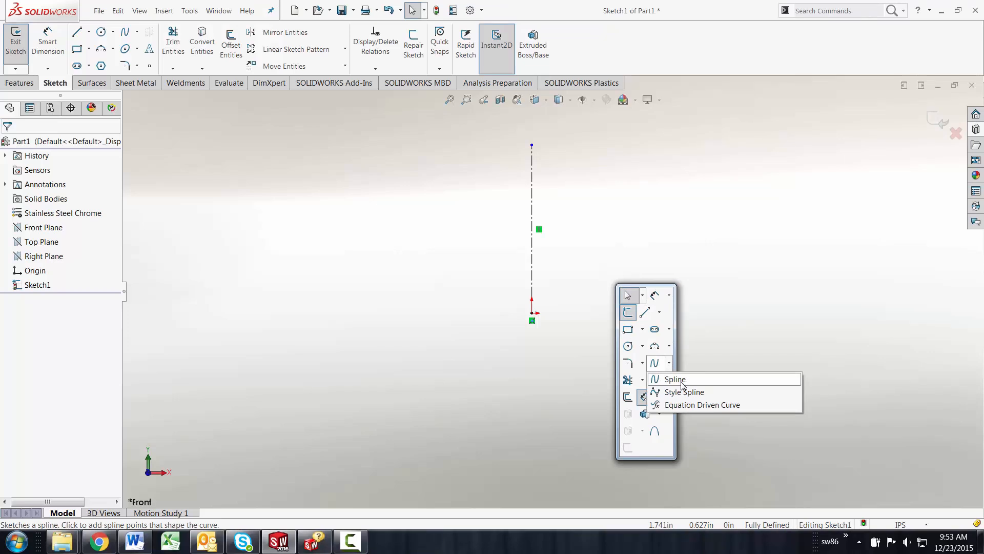
pyautogui.click(675, 379)
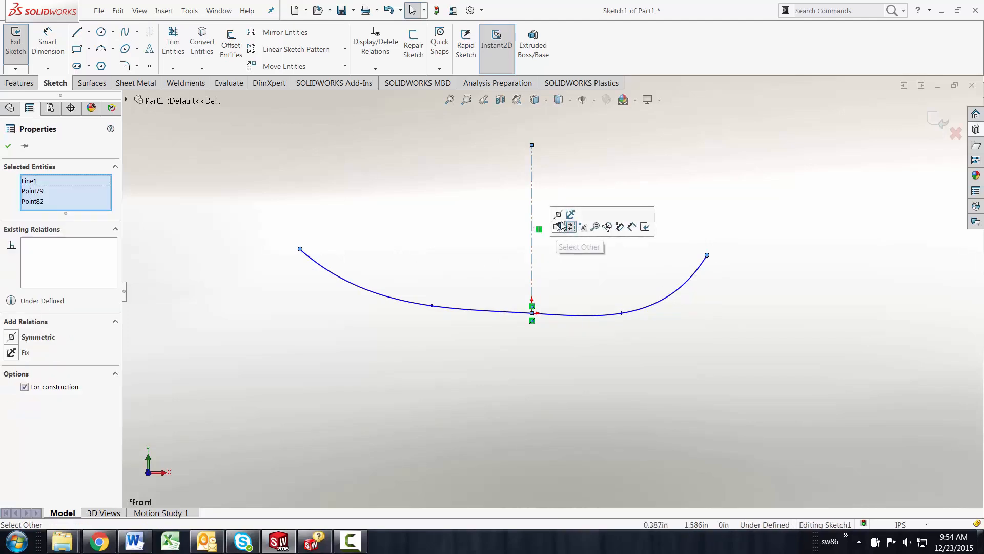
pyautogui.click(38, 337)
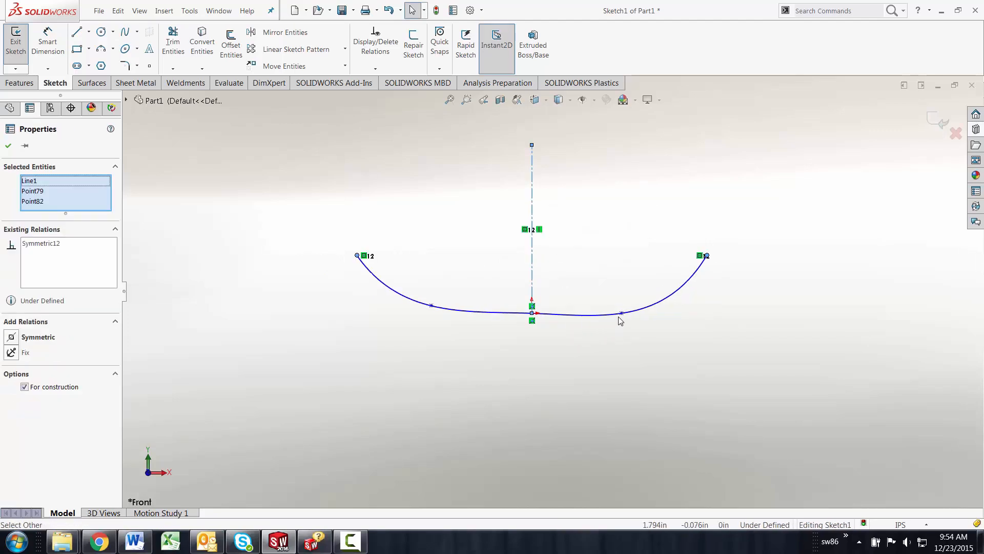
pyautogui.click(622, 313)
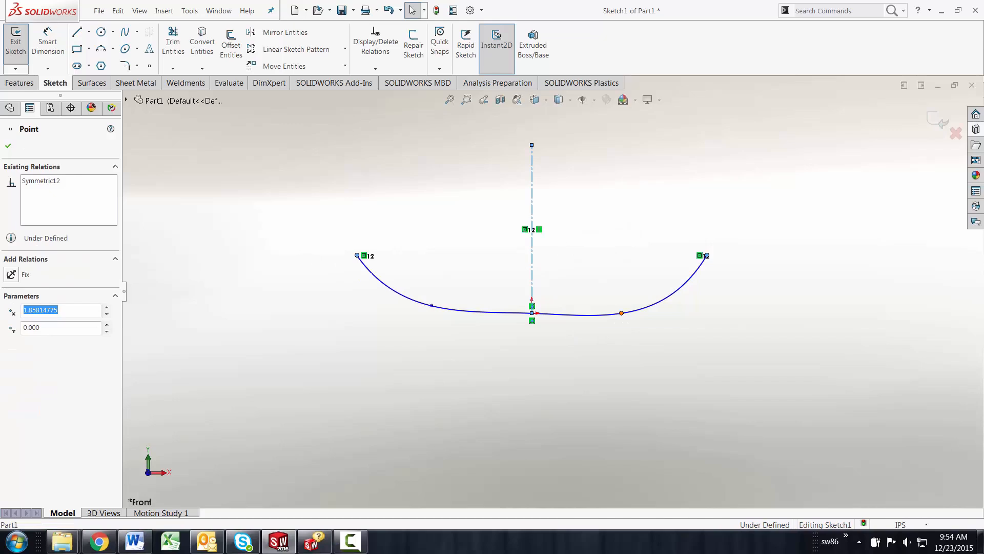
pyautogui.click(432, 307)
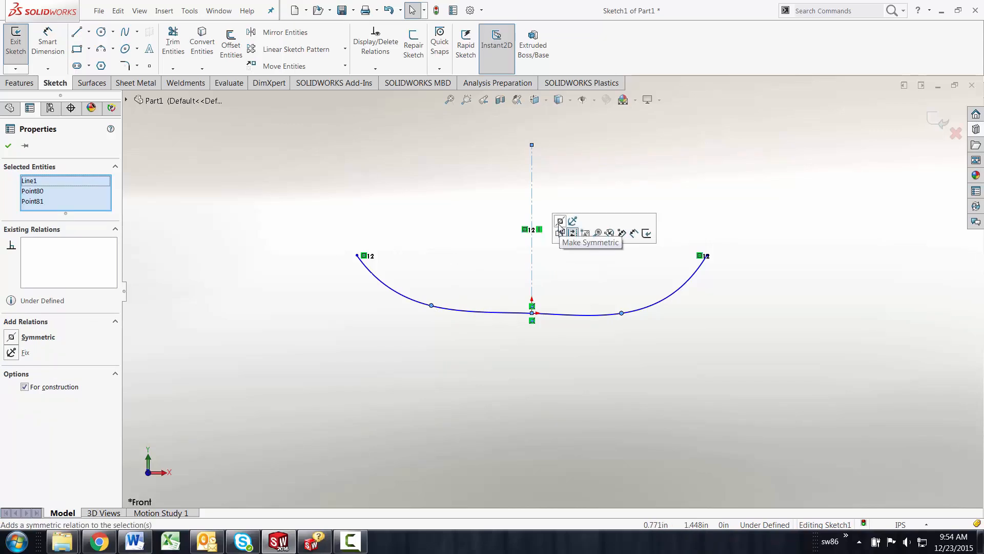
pyautogui.click(560, 226)
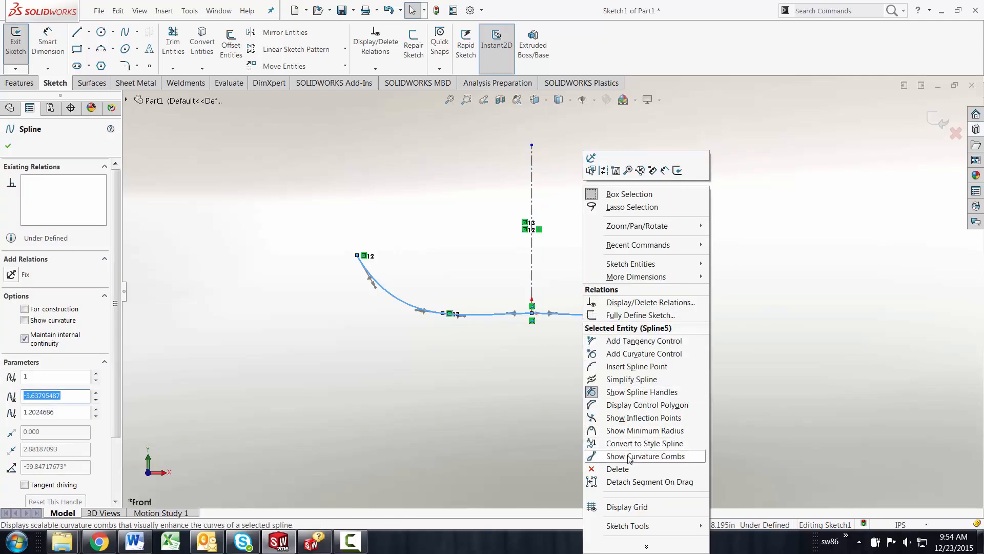
# Display curvature combs on the first spline to check its mirrored curvature
pyautogui.click(641, 456)
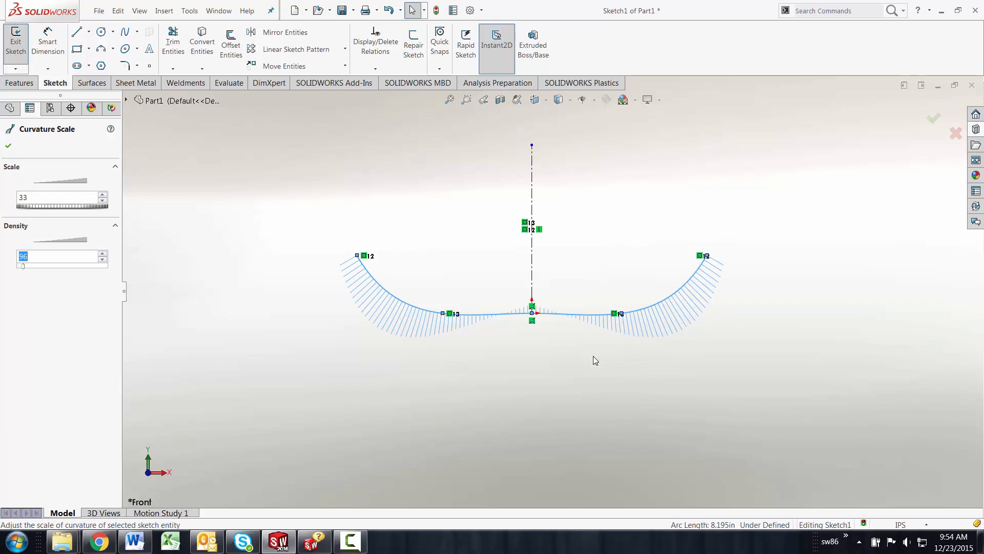
pyautogui.moveTo(636, 329)
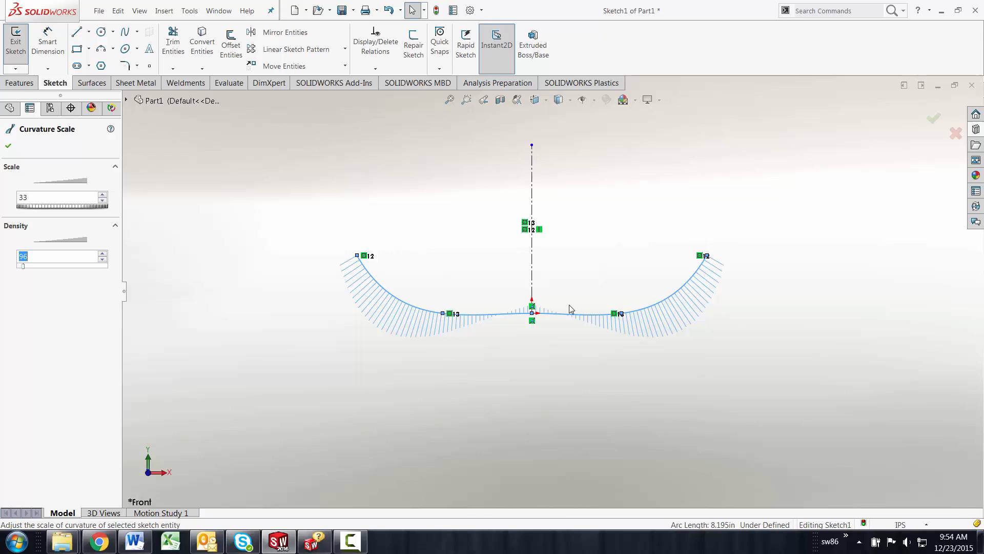
pyautogui.moveTo(563, 270)
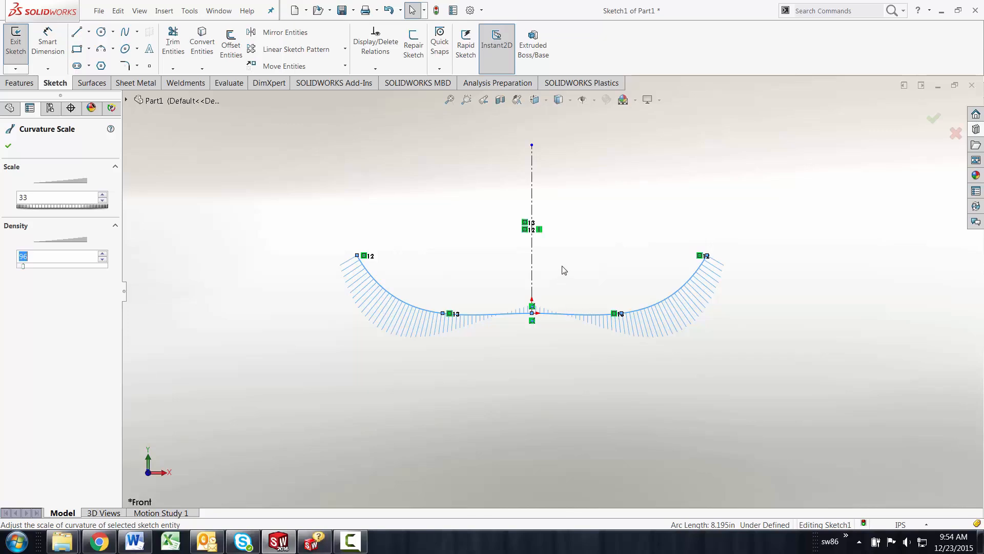
pyautogui.moveTo(571, 266)
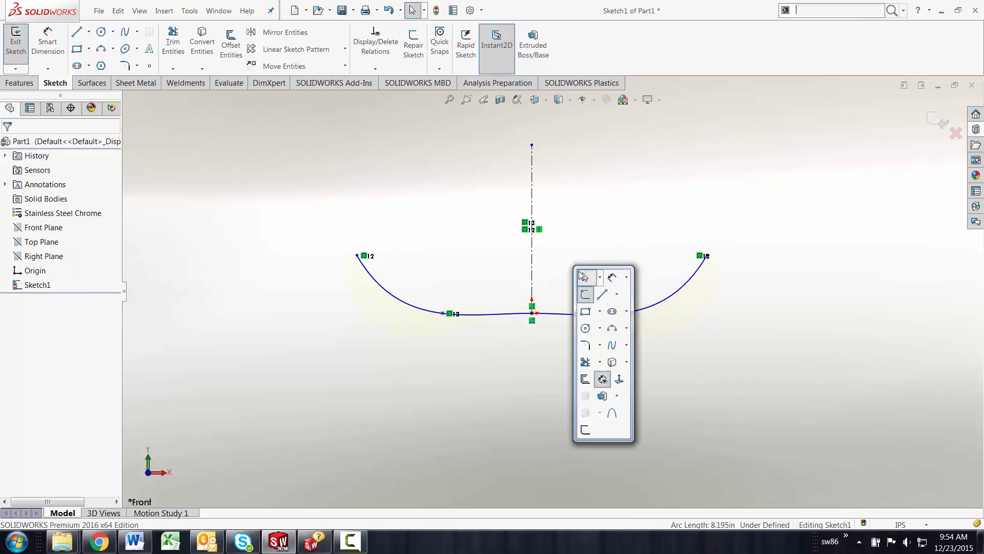
pyautogui.moveTo(612, 344)
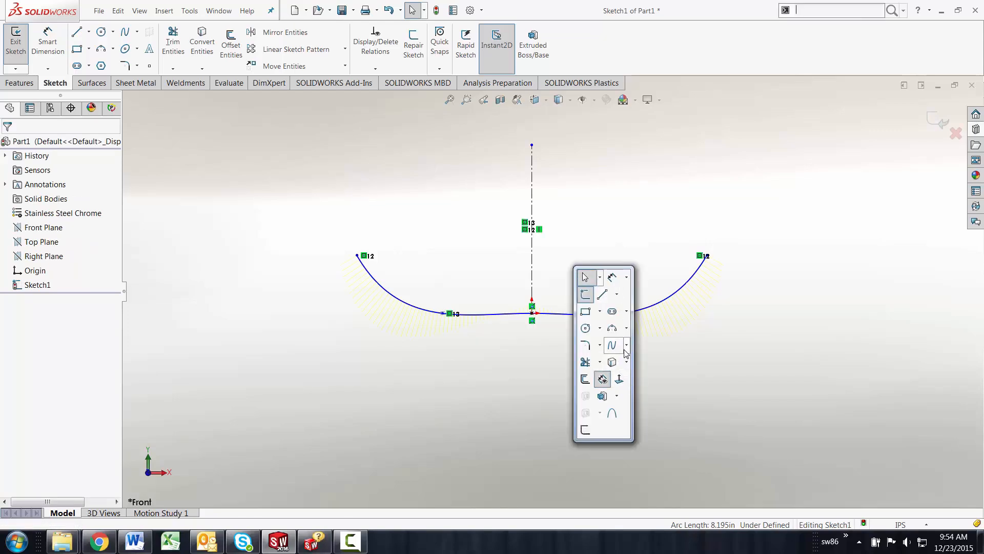
# Sketch a style spline above the first and make its control polygon and vertices symmetric about the centreline
pyautogui.click(613, 344)
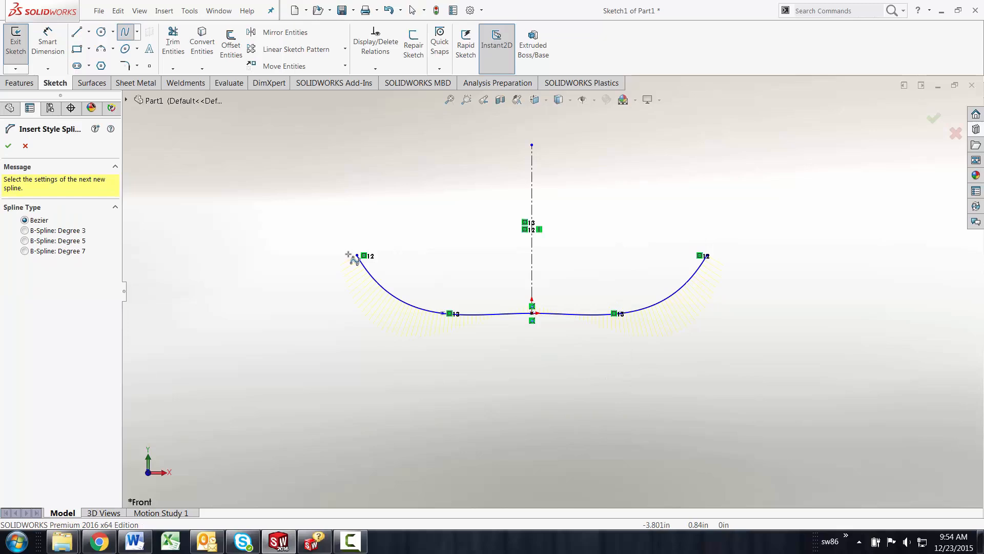
pyautogui.click(7, 146)
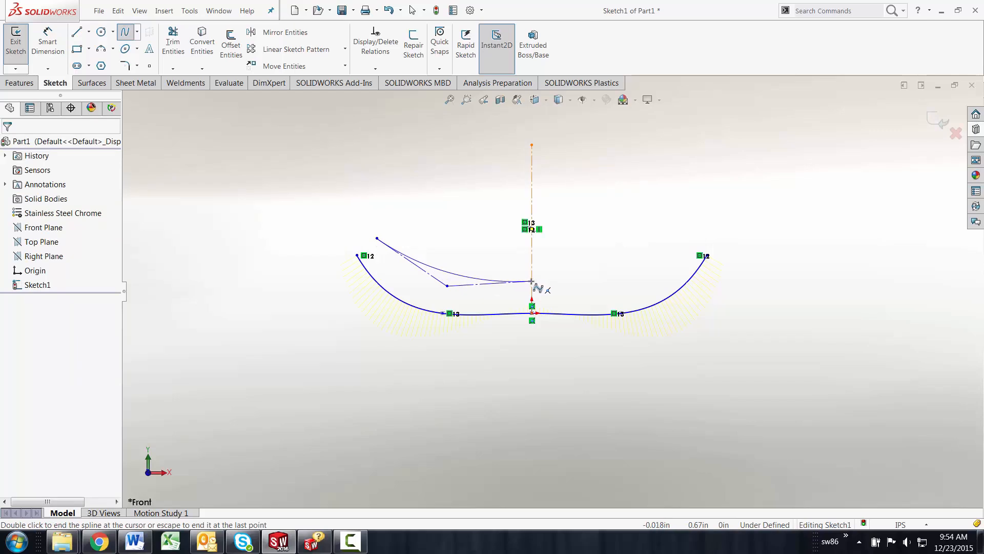
pyautogui.moveTo(625, 292)
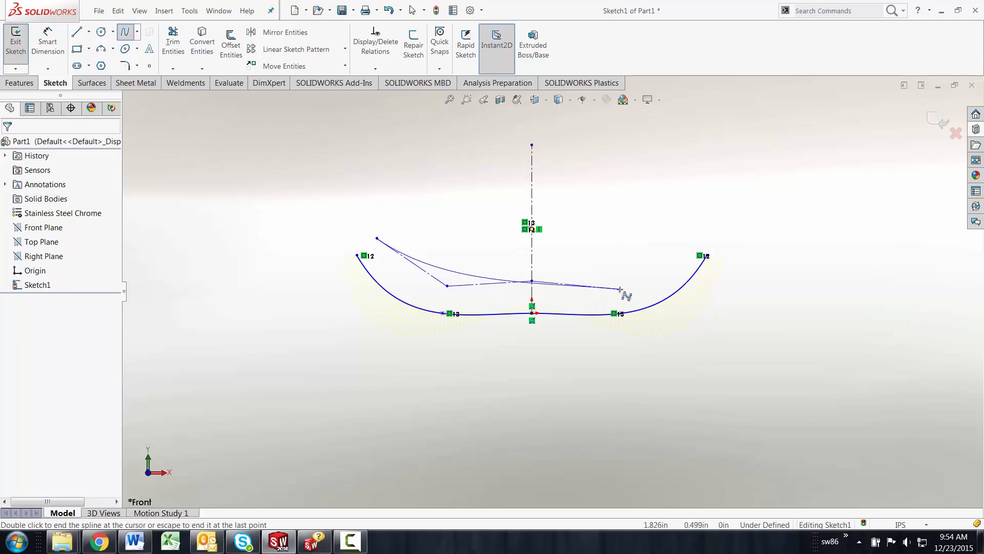
pyautogui.moveTo(626, 295)
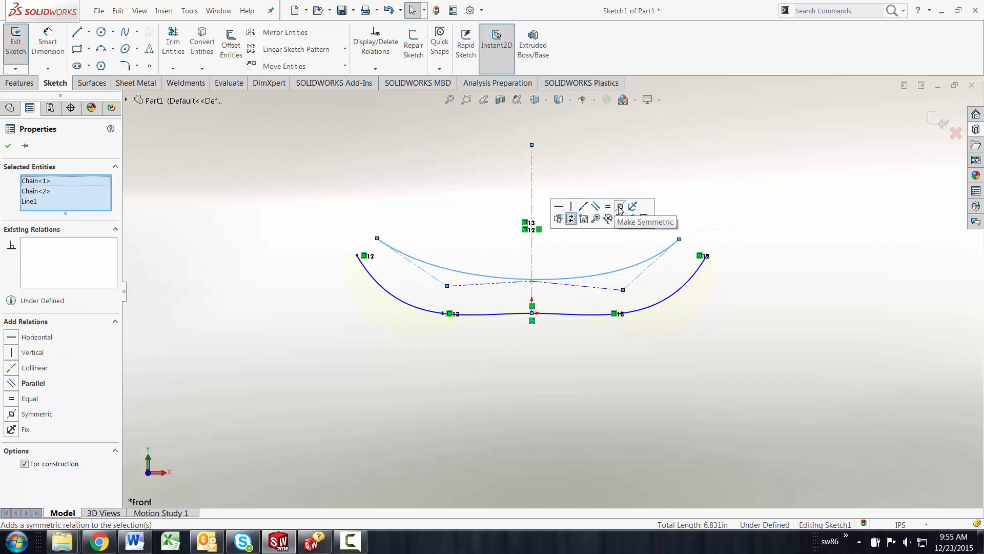
pyautogui.click(620, 206)
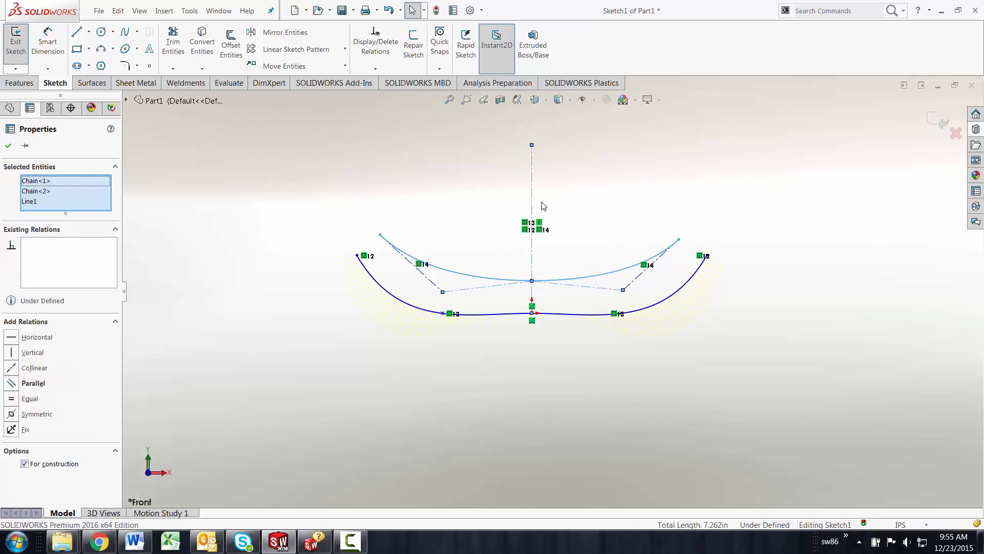
pyautogui.click(8, 145)
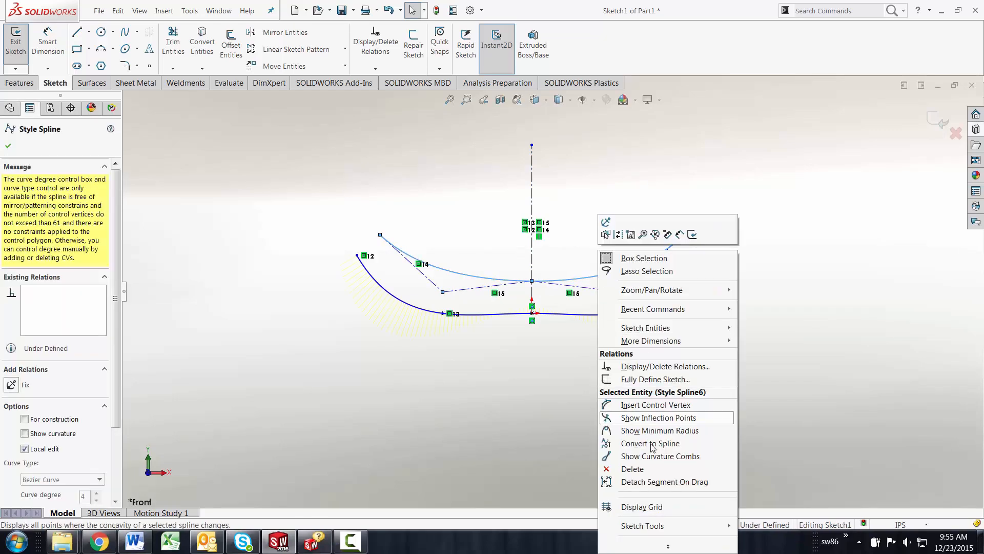
# Show curvature combs on the style spline and accept the Curvature Scale settings
pyautogui.click(660, 455)
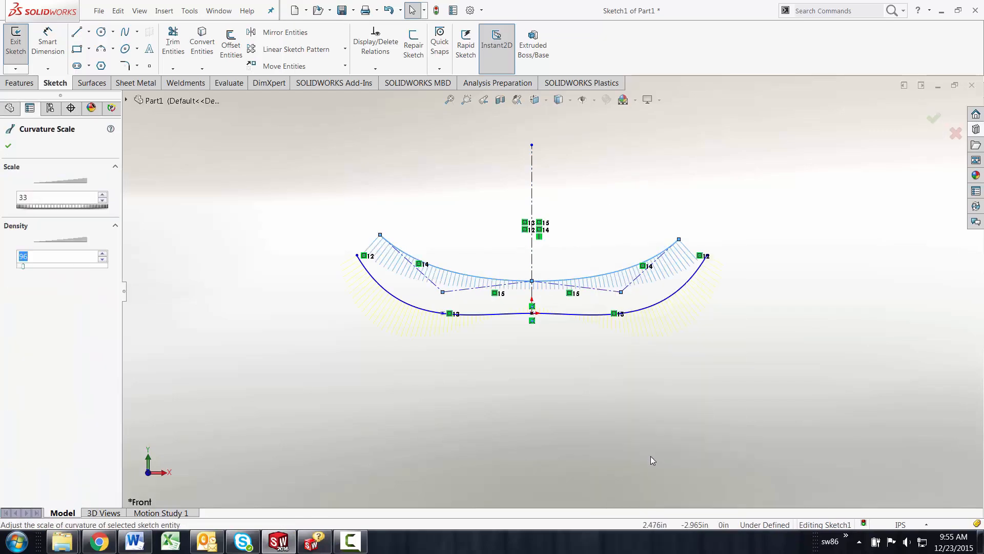
pyautogui.moveTo(471, 214)
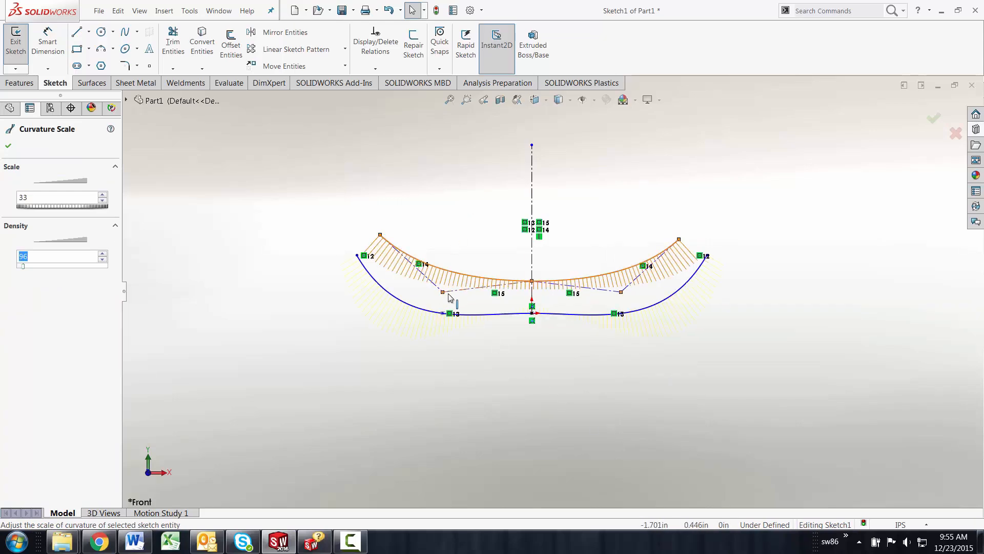
pyautogui.click(443, 290)
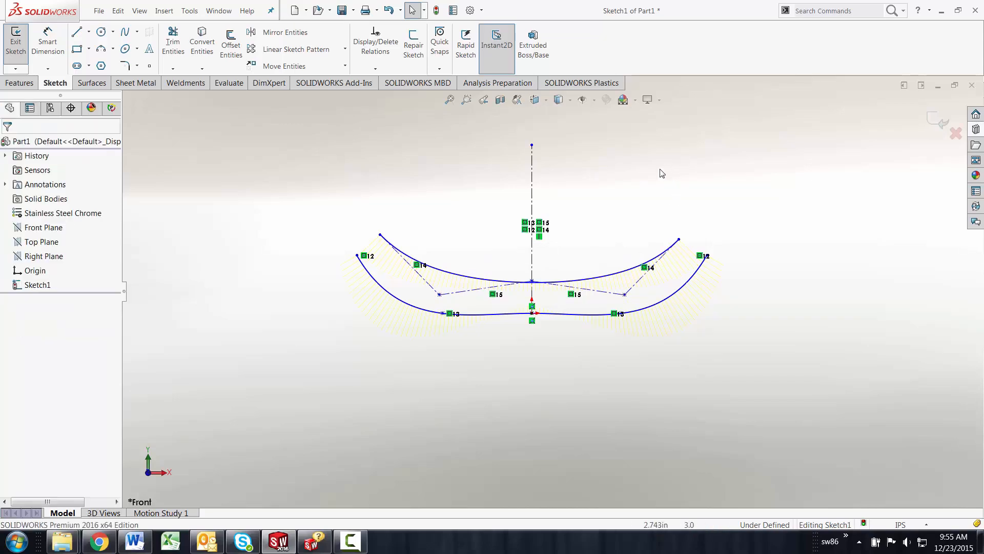
pyautogui.rightClick(662, 173)
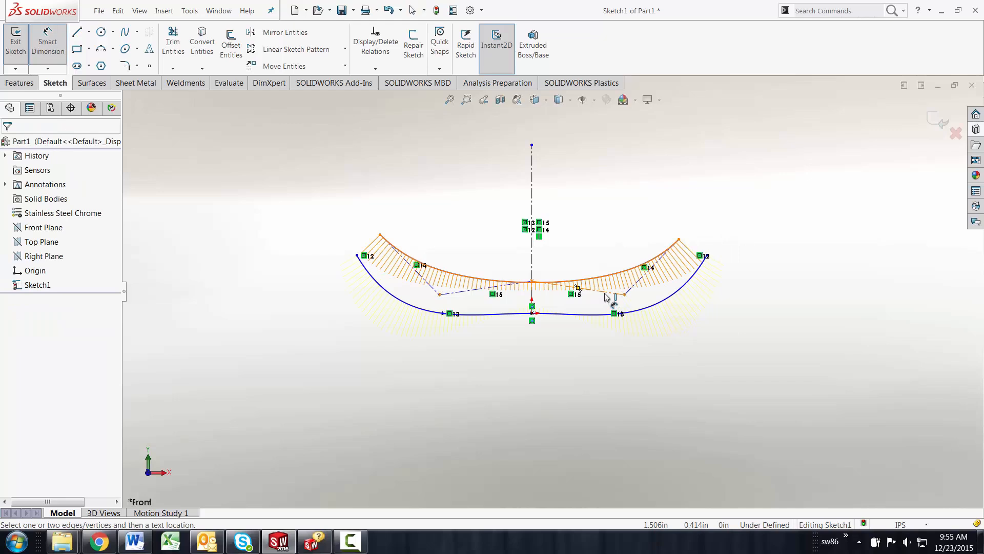
pyautogui.click(532, 297)
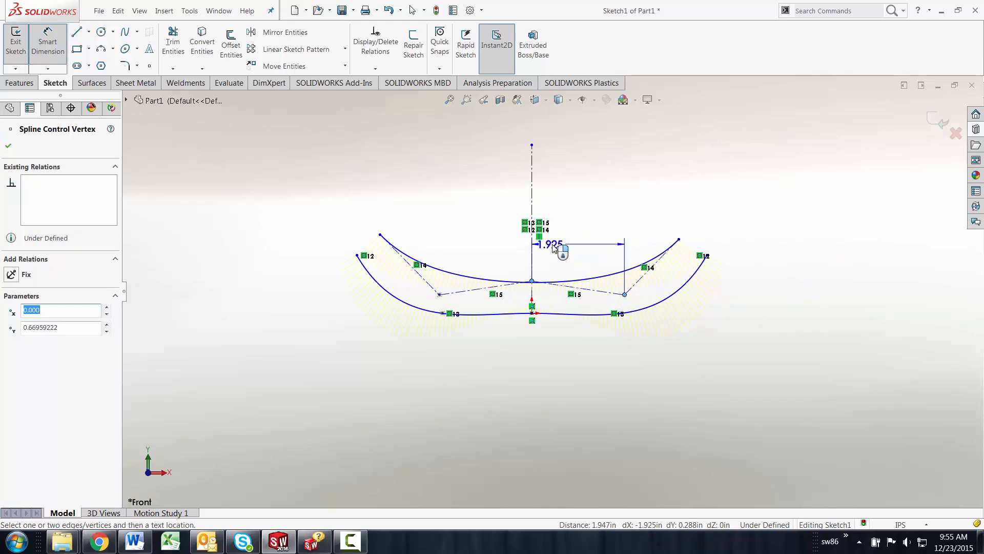
pyautogui.click(8, 146)
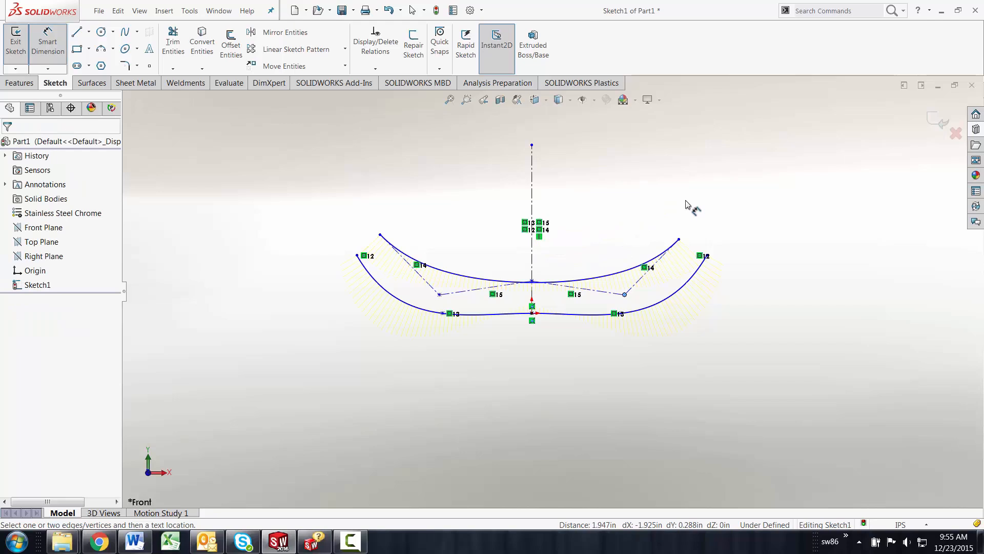
pyautogui.moveTo(678, 215)
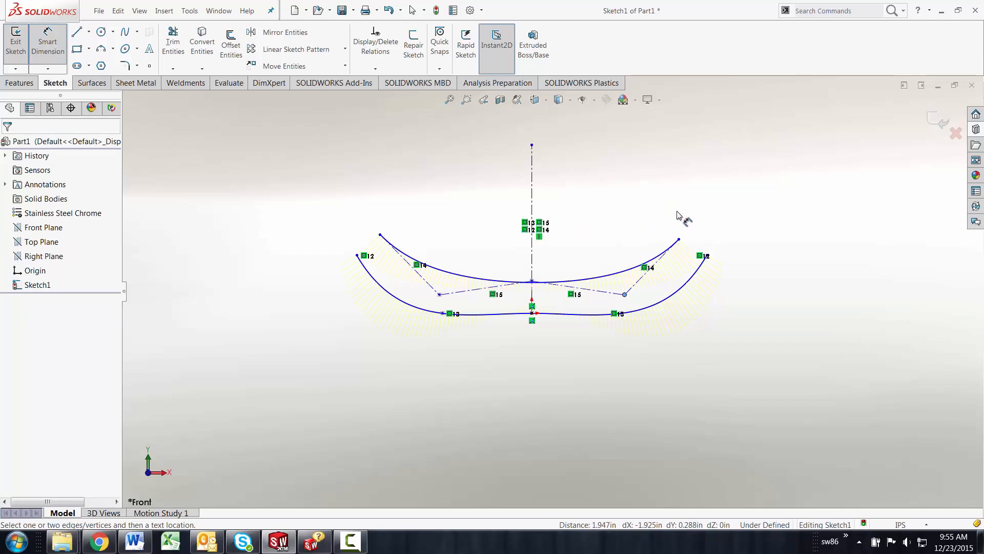
pyautogui.moveTo(737, 386)
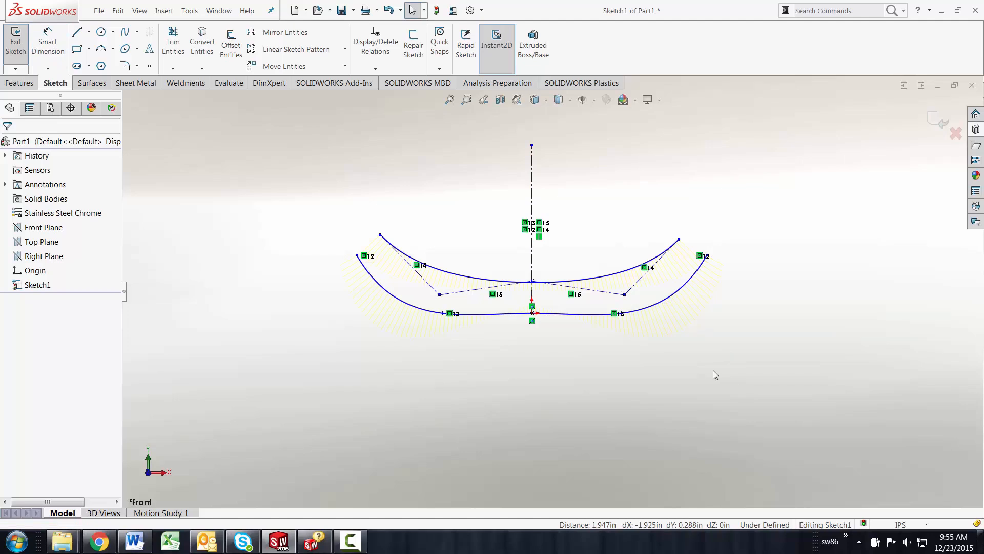
pyautogui.moveTo(615, 326)
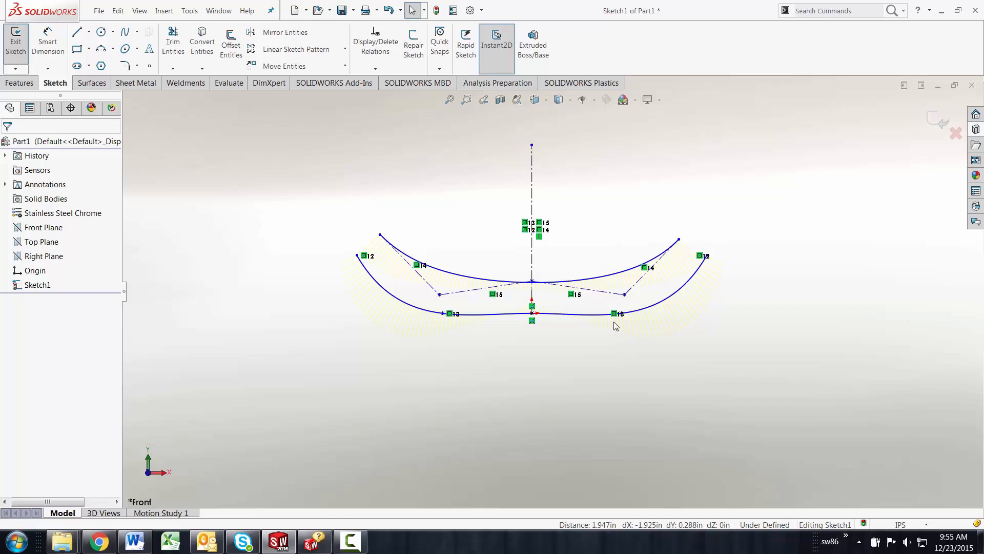
# Select the two splines so they can be deleted, leaving the vertical centreline
pyautogui.click(603, 283)
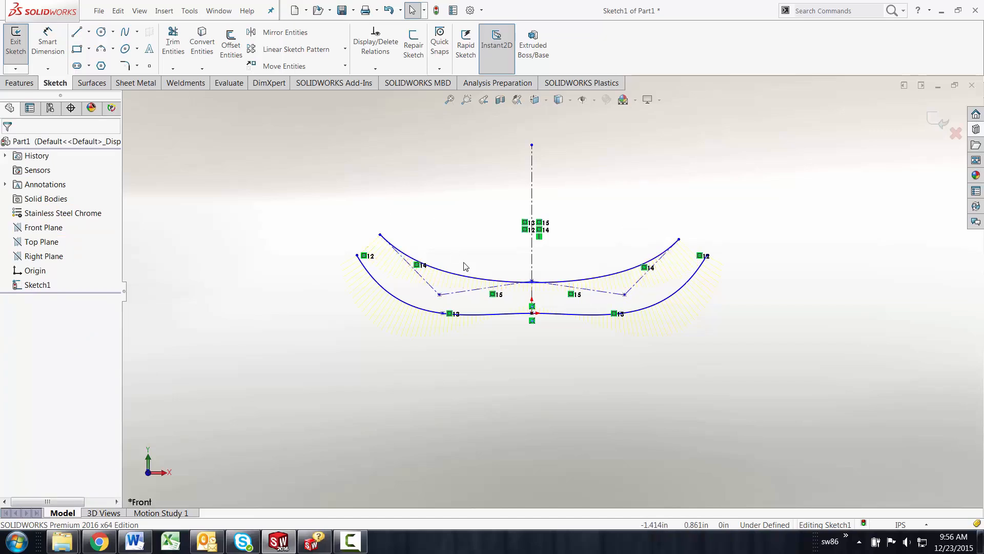
pyautogui.moveTo(457, 212)
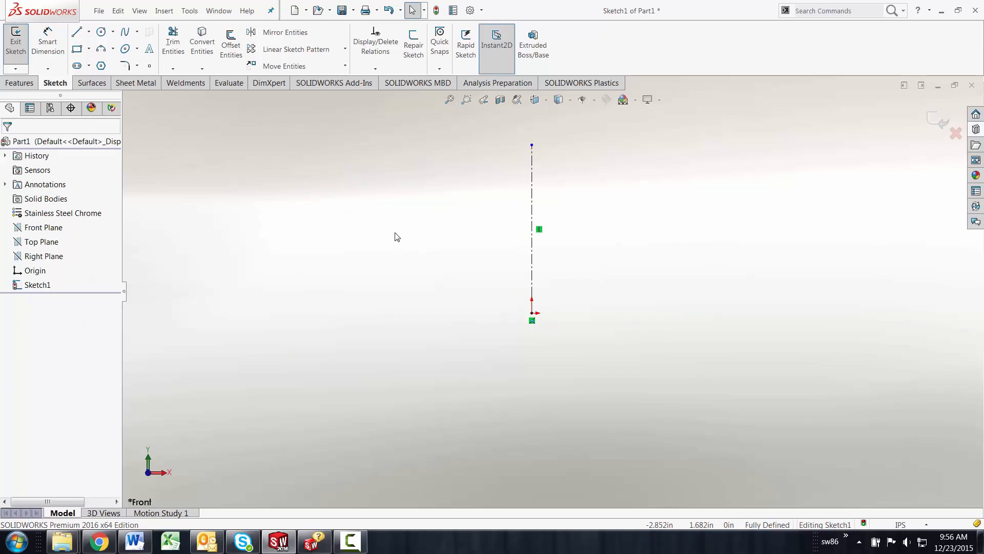
pyautogui.moveTo(418, 243)
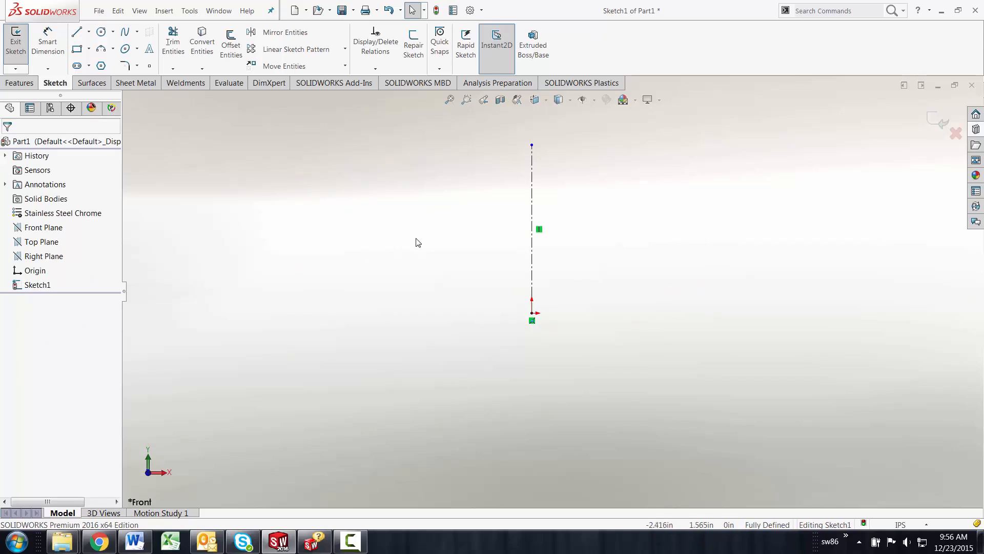
# Sketch a nine-vertex style spline across the centreline and set it to a degree 3 B-spline
pyautogui.click(469, 318)
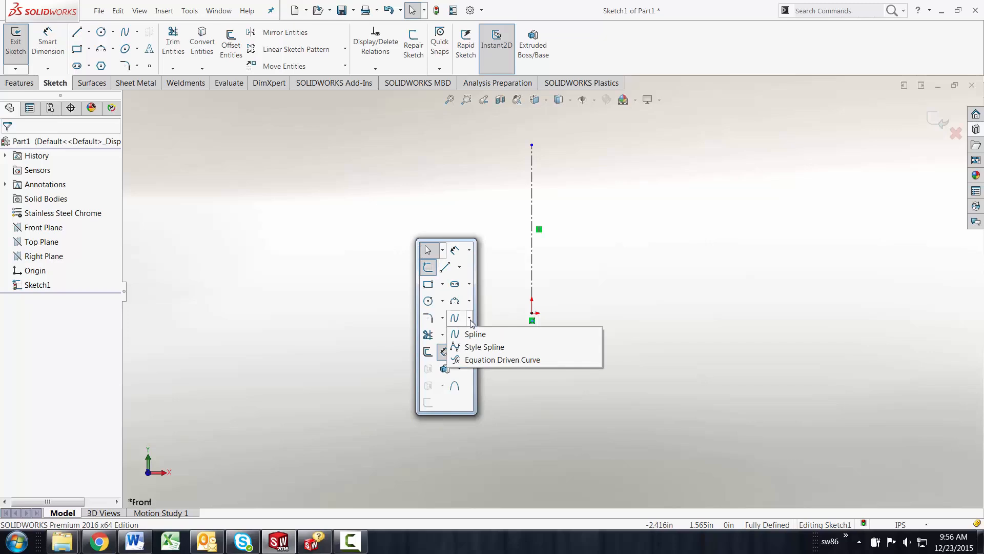
pyautogui.click(484, 346)
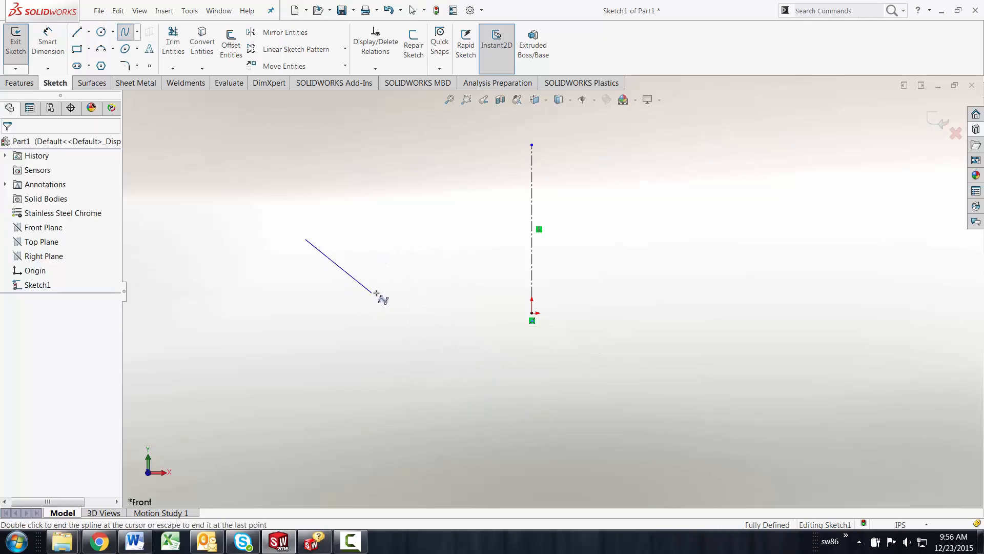
pyautogui.click(508, 336)
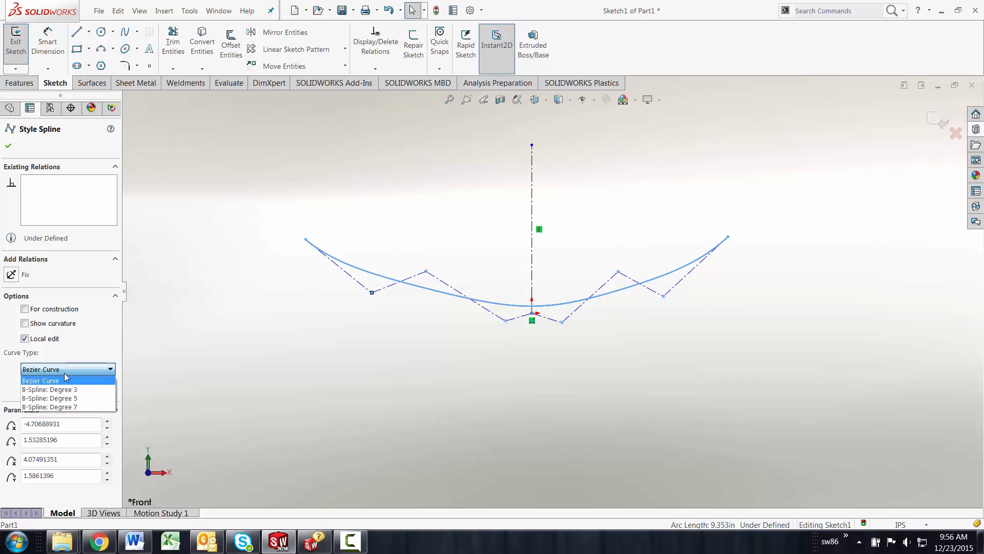
pyautogui.moveTo(60, 390)
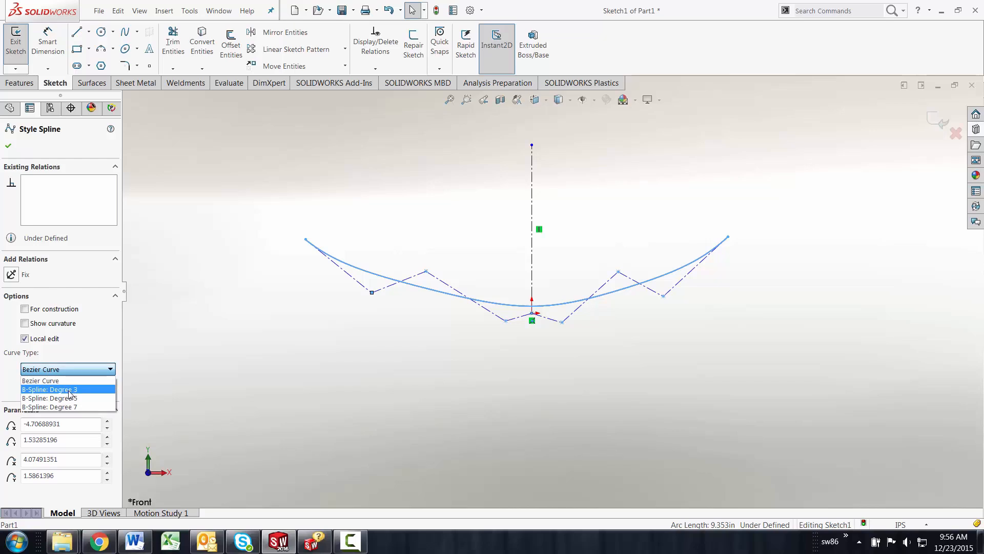
pyautogui.click(49, 390)
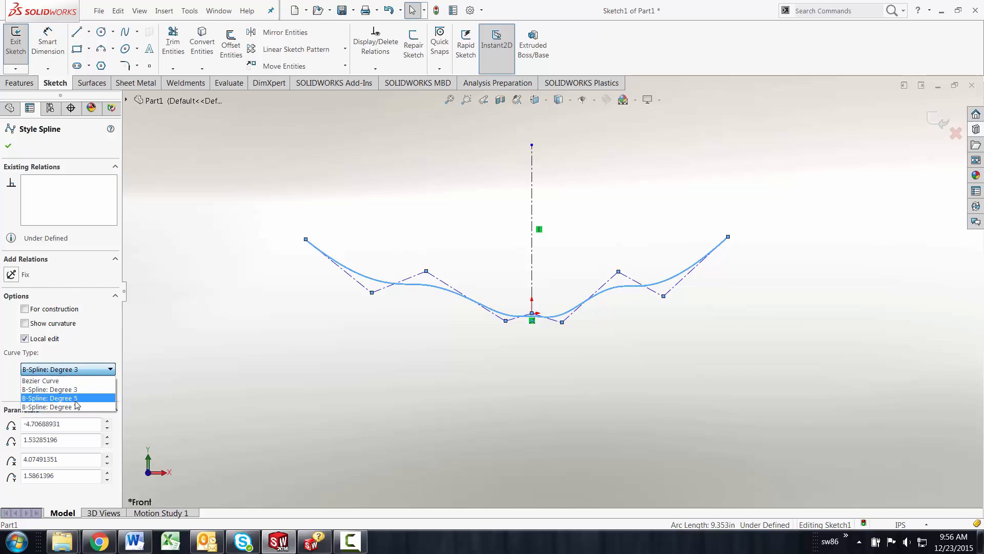
# Cycle the style spline's Curve Type through degree 5 and degree 7 B-spline, ending back on degree 3
pyautogui.click(50, 398)
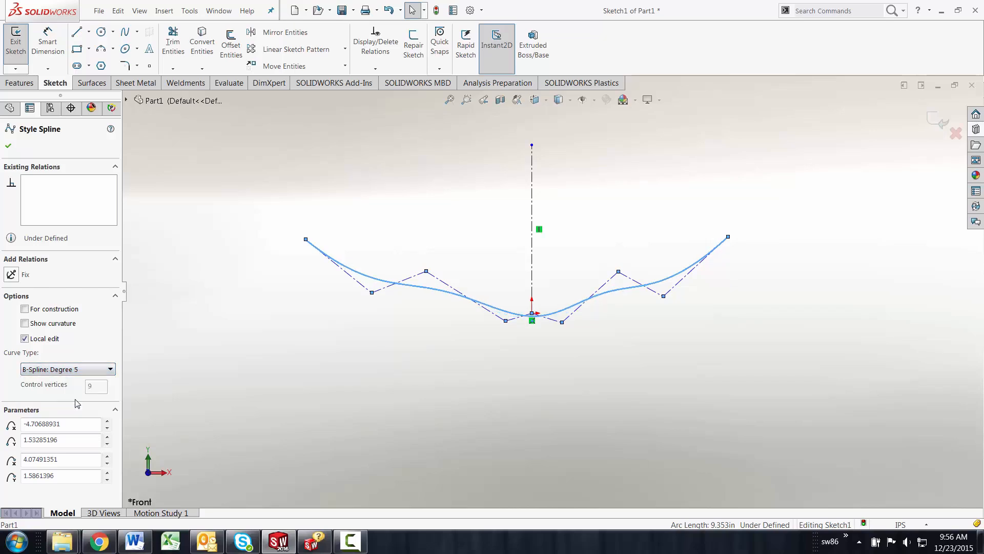
pyautogui.click(111, 368)
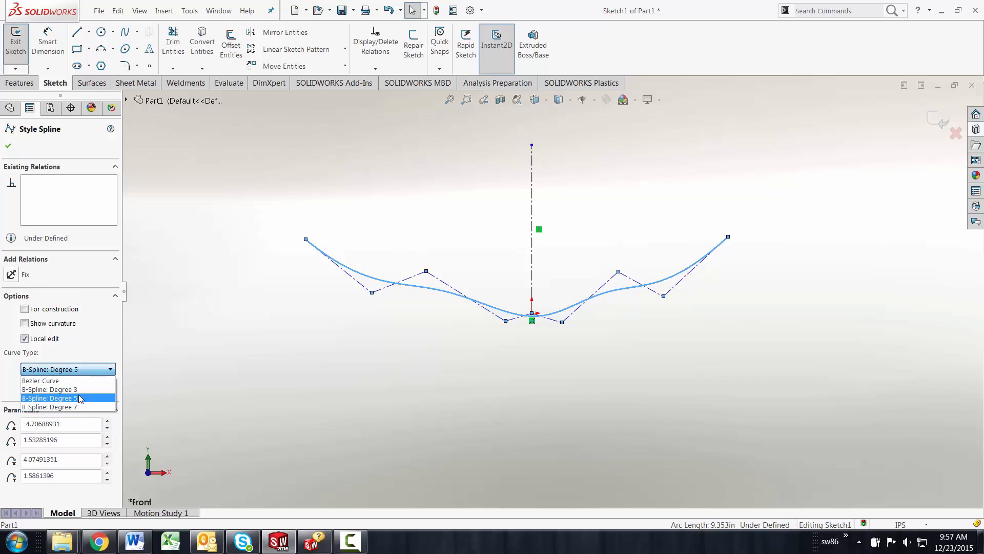
pyautogui.click(49, 408)
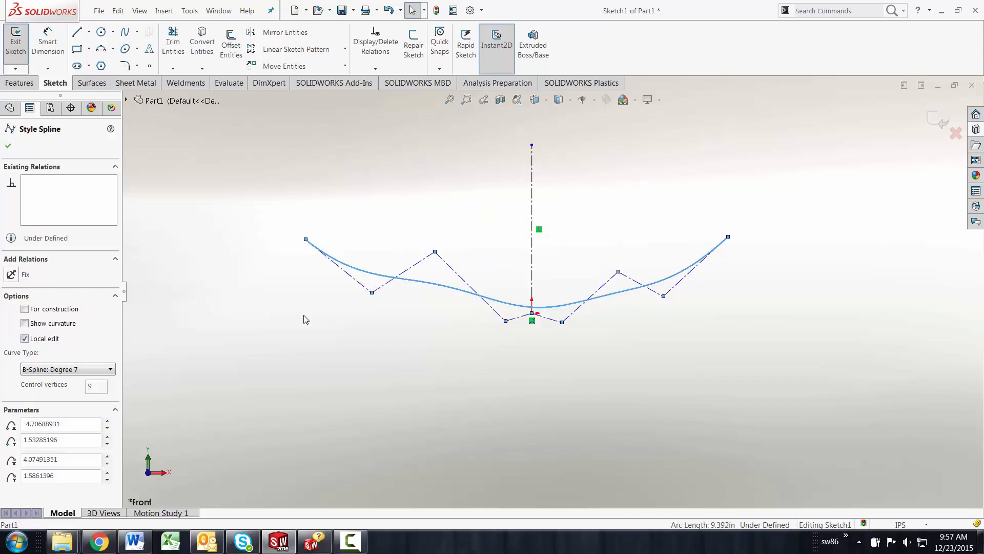
pyautogui.click(68, 369)
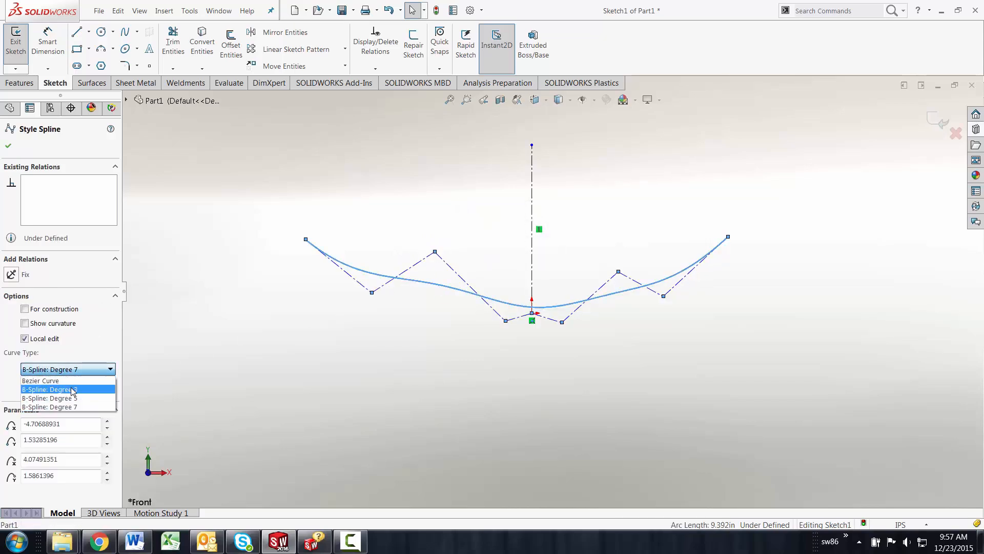
pyautogui.click(47, 390)
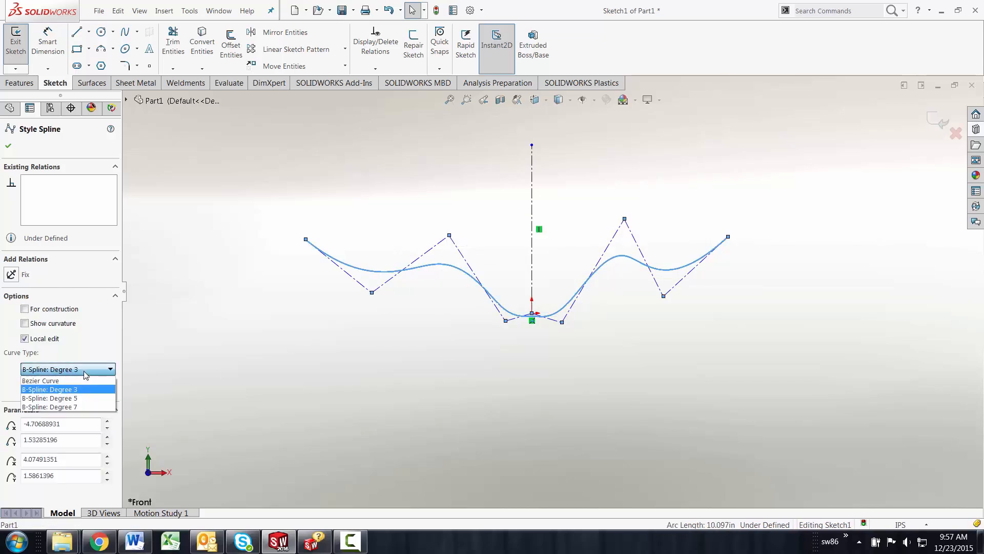
pyautogui.moveTo(75, 407)
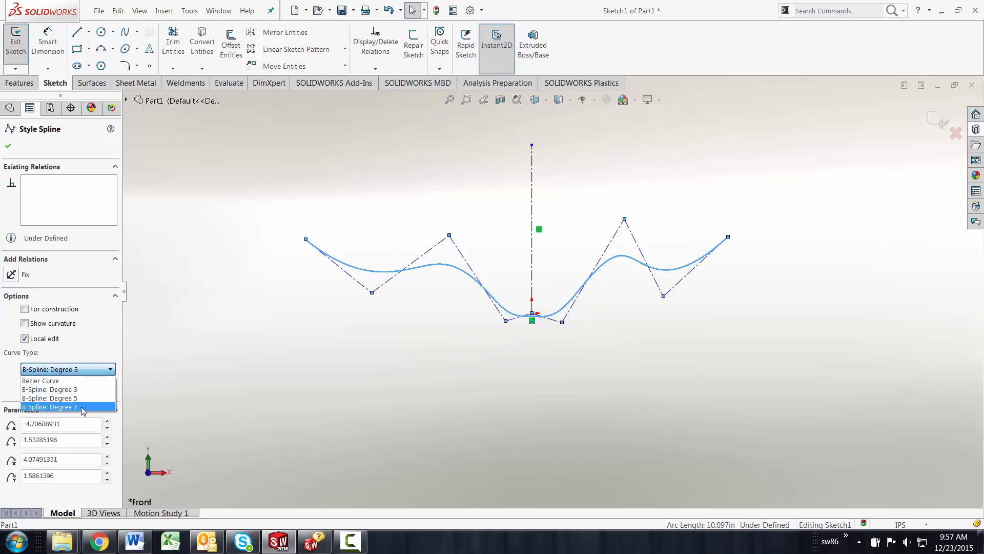
pyautogui.moveTo(215, 370)
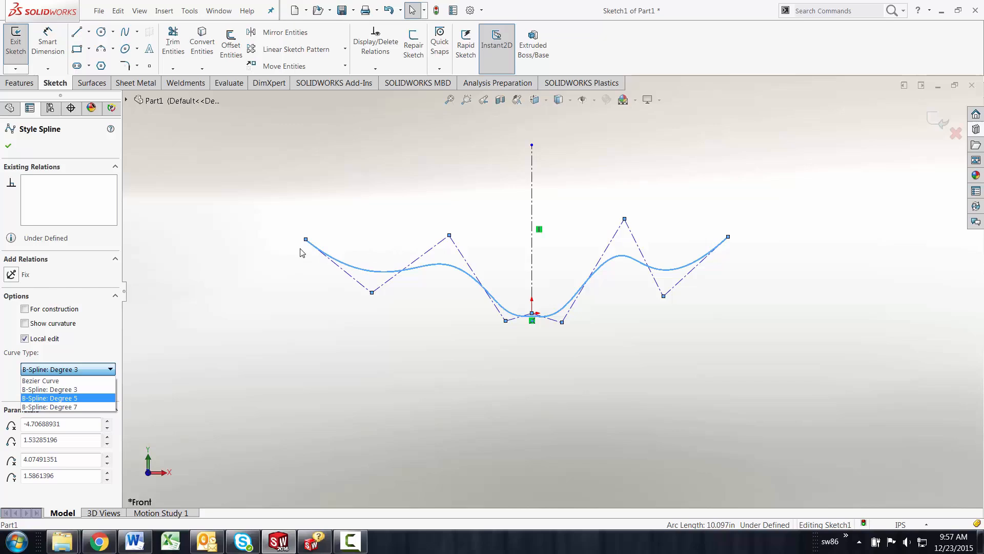
pyautogui.moveTo(756, 245)
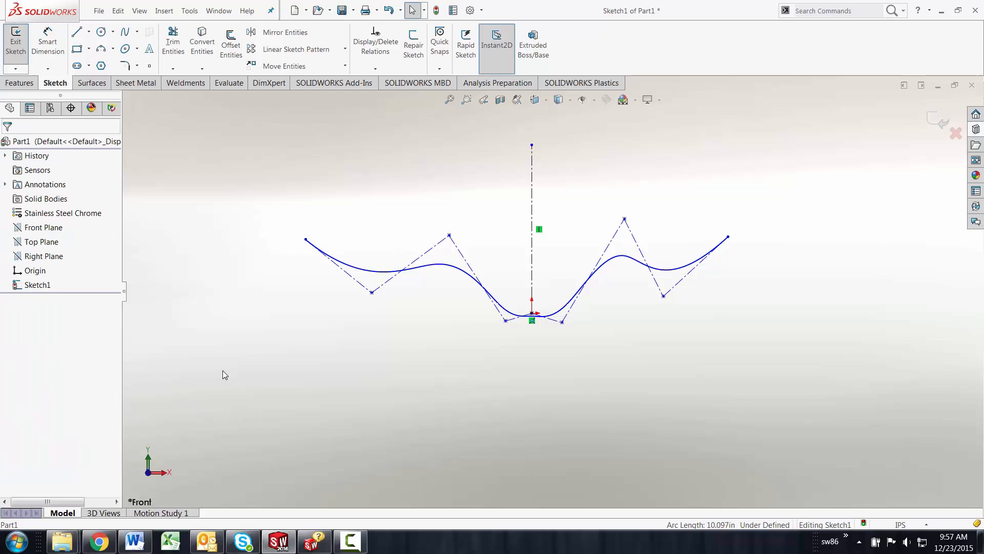
# Sketch a second six-vertex style spline below the first, finishing at its last vertex as a Bezier curve
pyautogui.rightClick(226, 376)
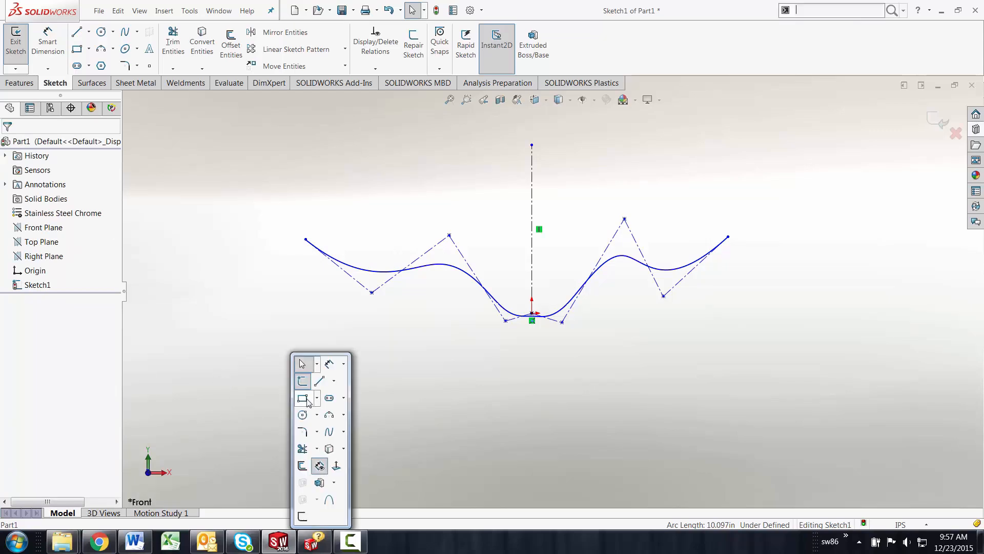
pyautogui.click(320, 466)
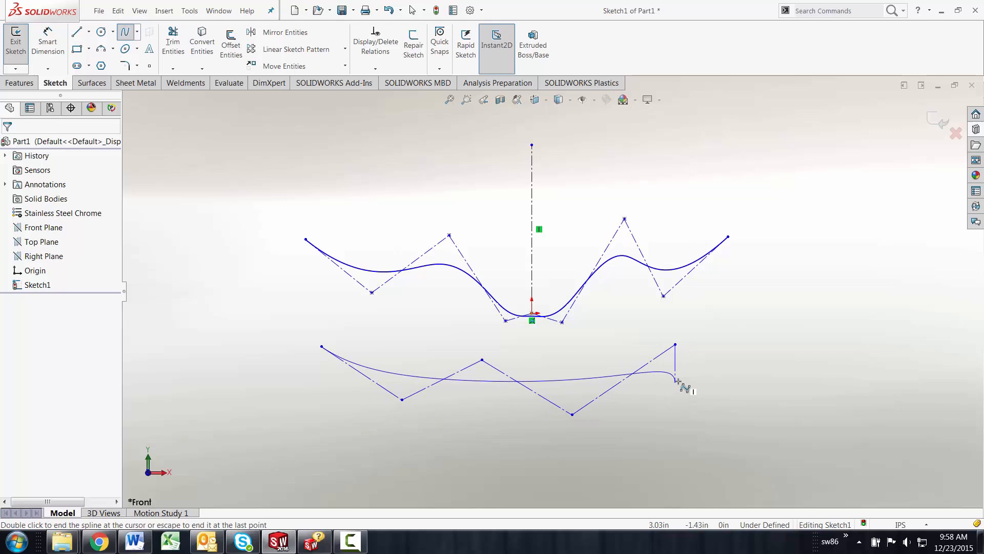
pyautogui.rightClick(681, 387)
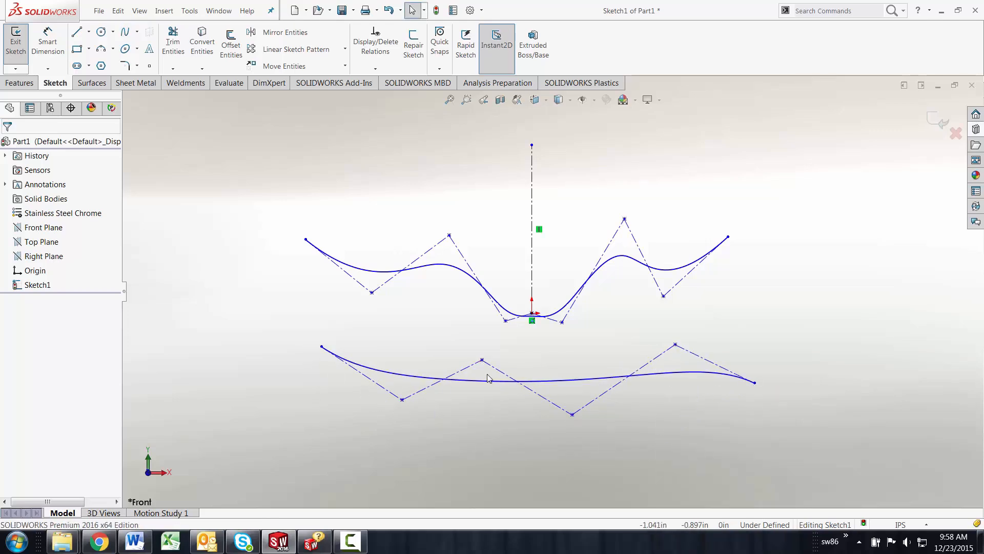
pyautogui.moveTo(571, 499)
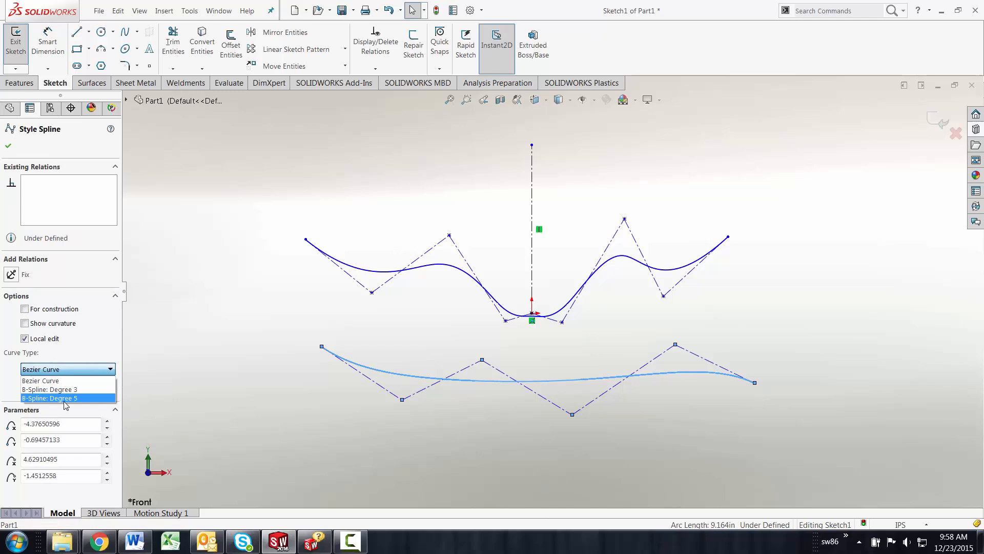
pyautogui.moveTo(69, 405)
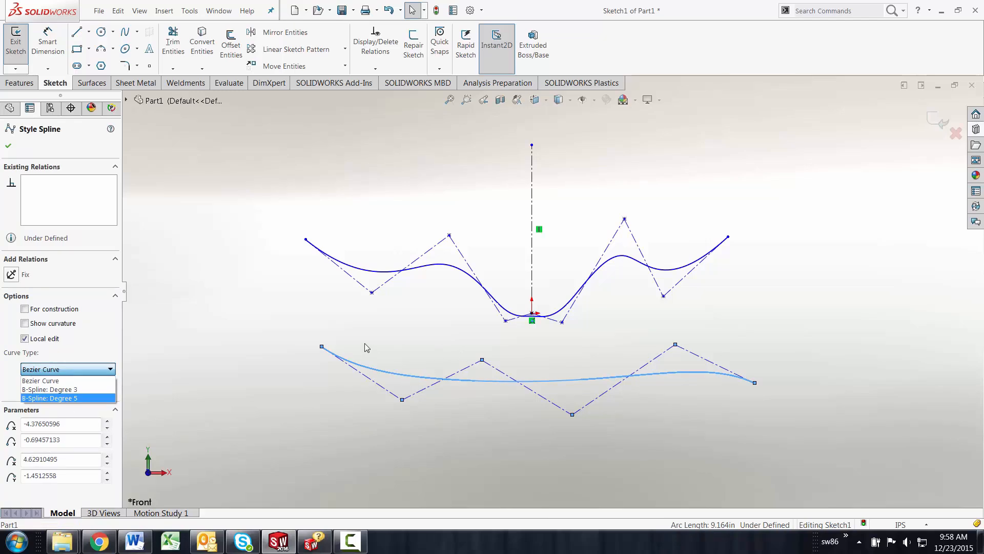
pyautogui.moveTo(366, 342)
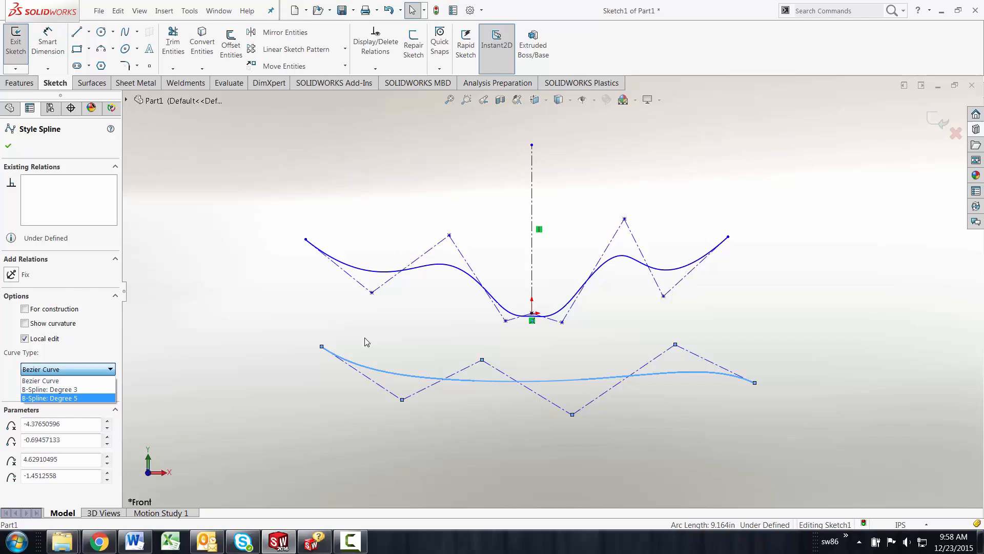
pyautogui.moveTo(386, 323)
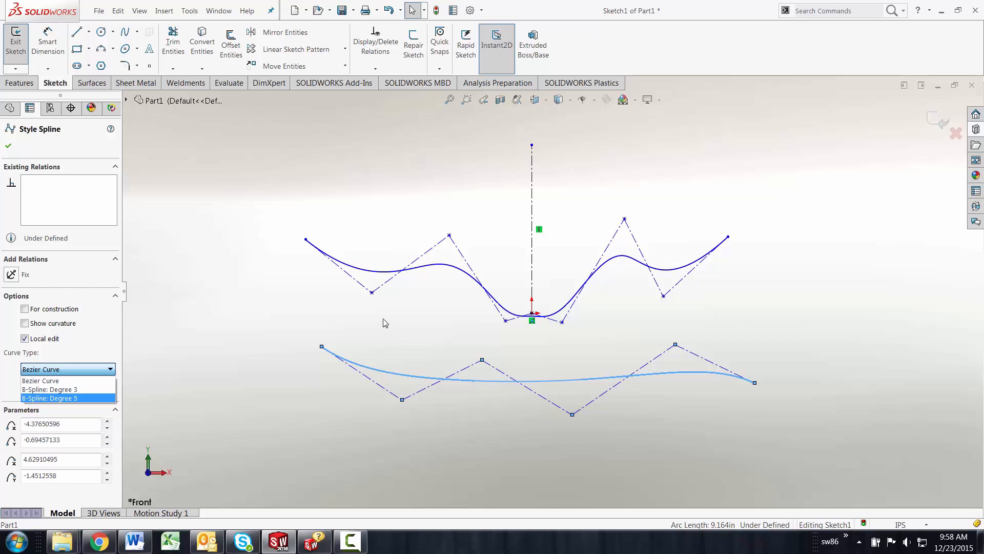
pyautogui.moveTo(595, 448)
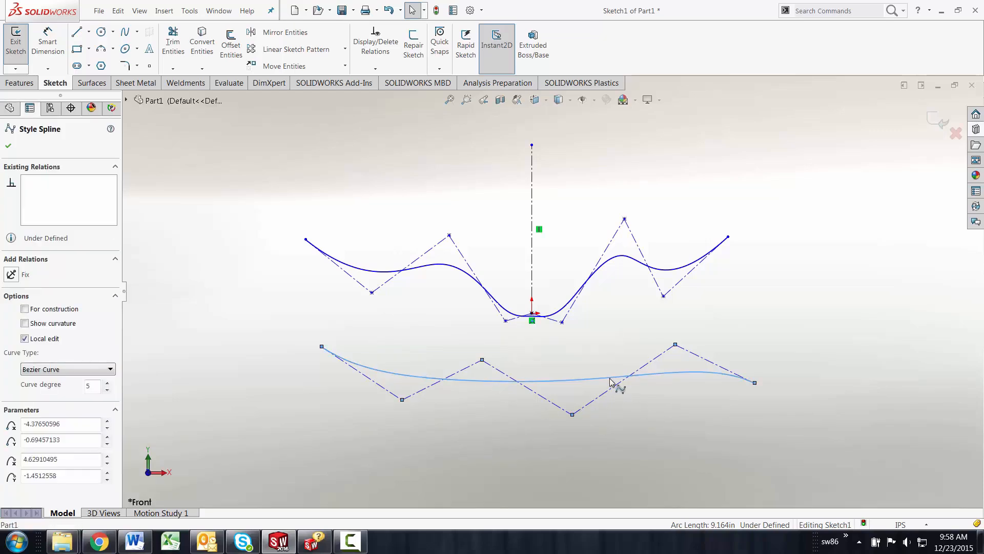
# Insert a raised control vertex on the lower spline's right side, keeping it a degree 6 Bezier curve
pyautogui.rightClick(612, 382)
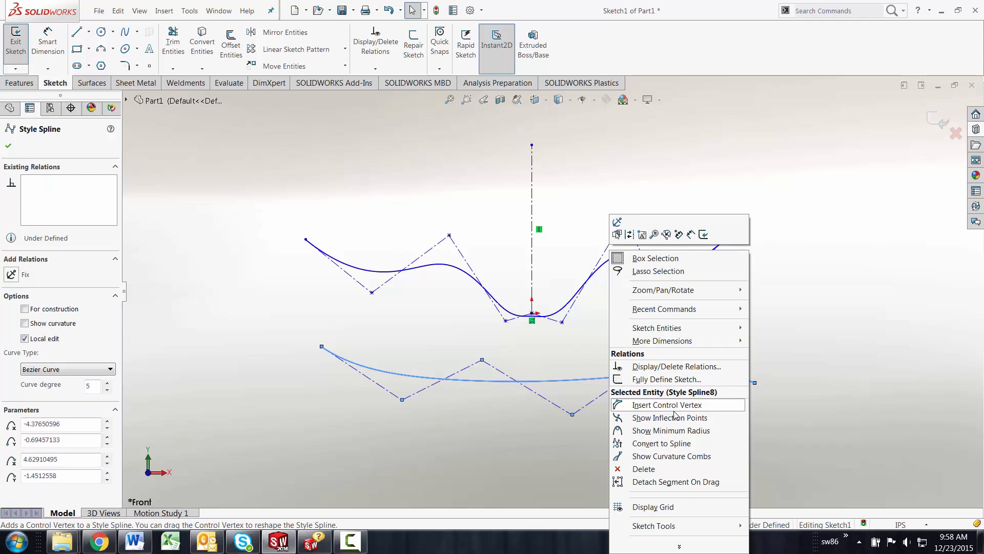
pyautogui.moveTo(671, 408)
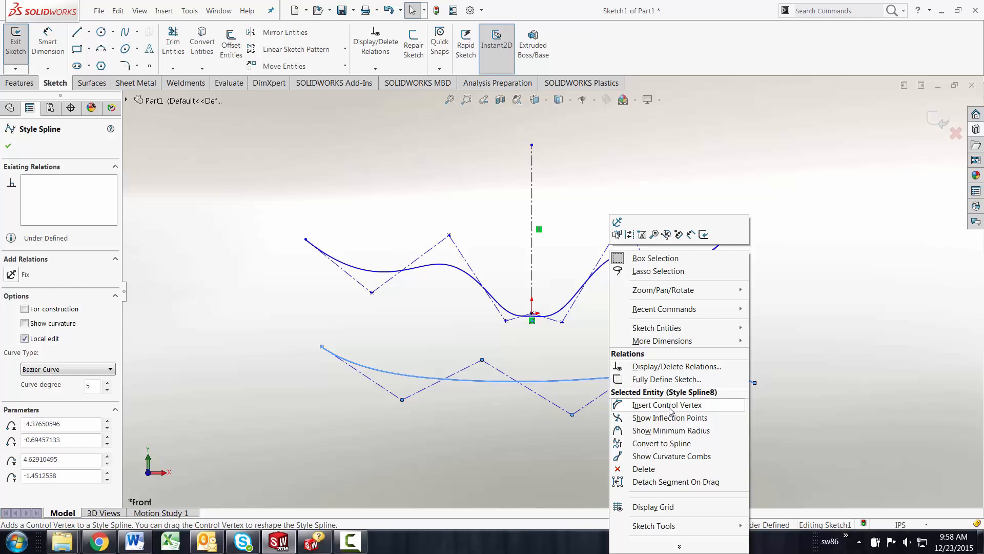
pyautogui.click(667, 404)
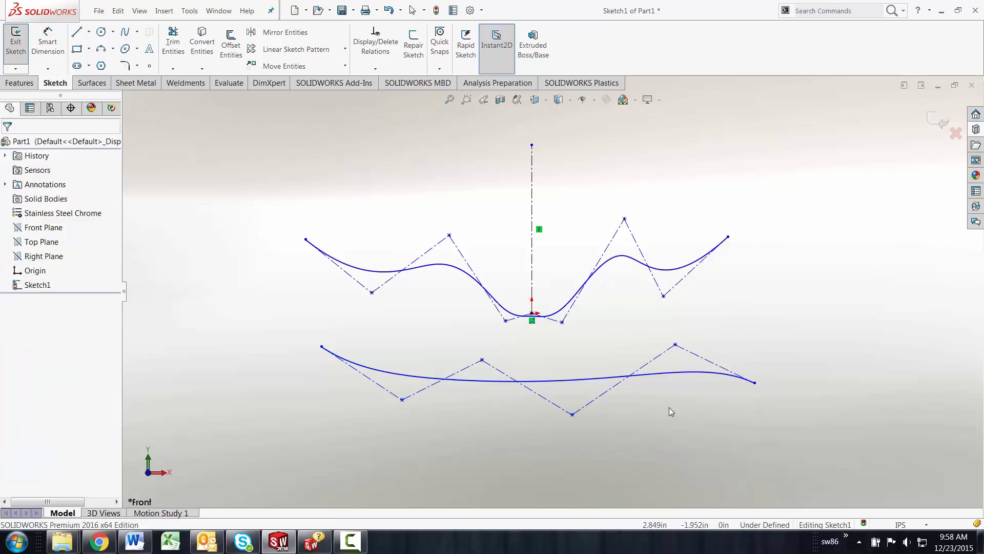
pyautogui.moveTo(640, 370)
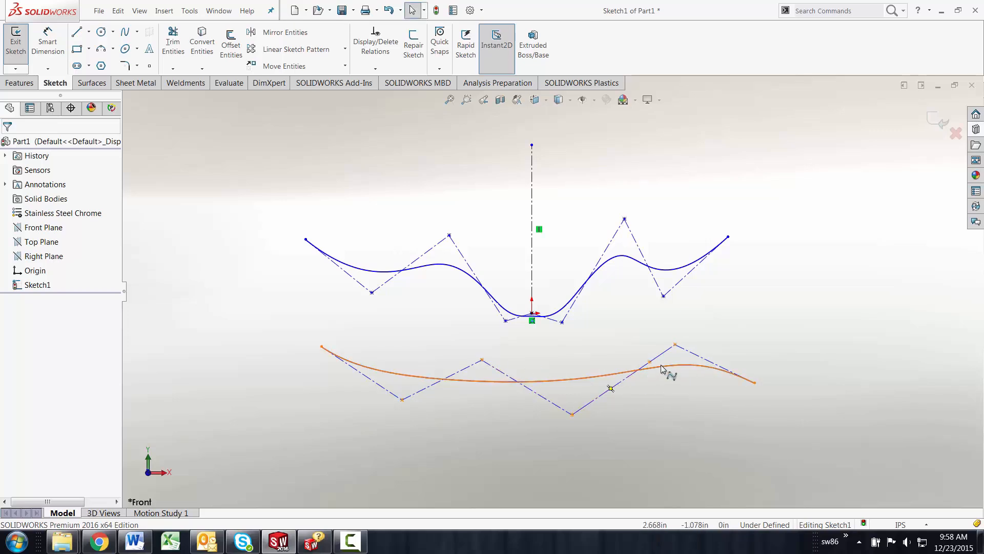
pyautogui.click(631, 332)
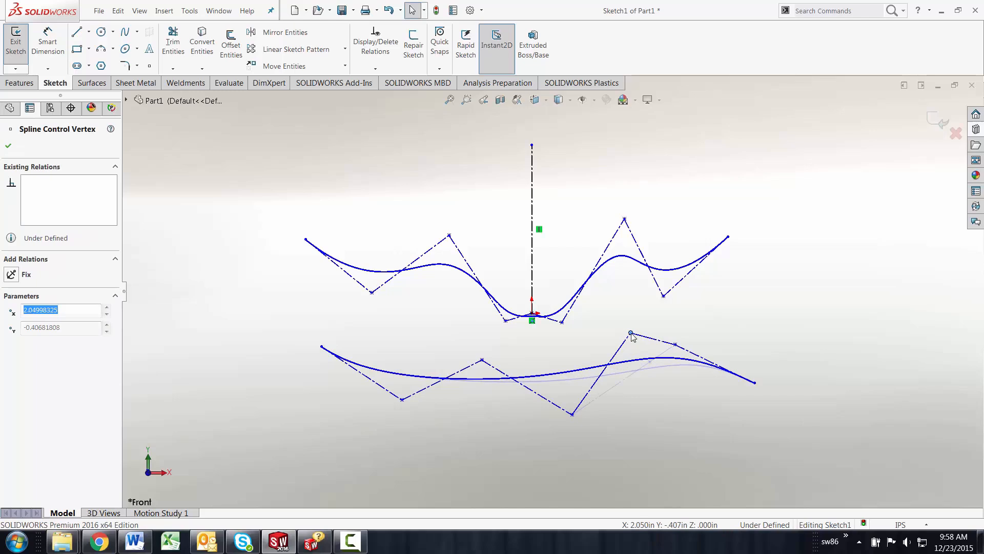
pyautogui.click(110, 369)
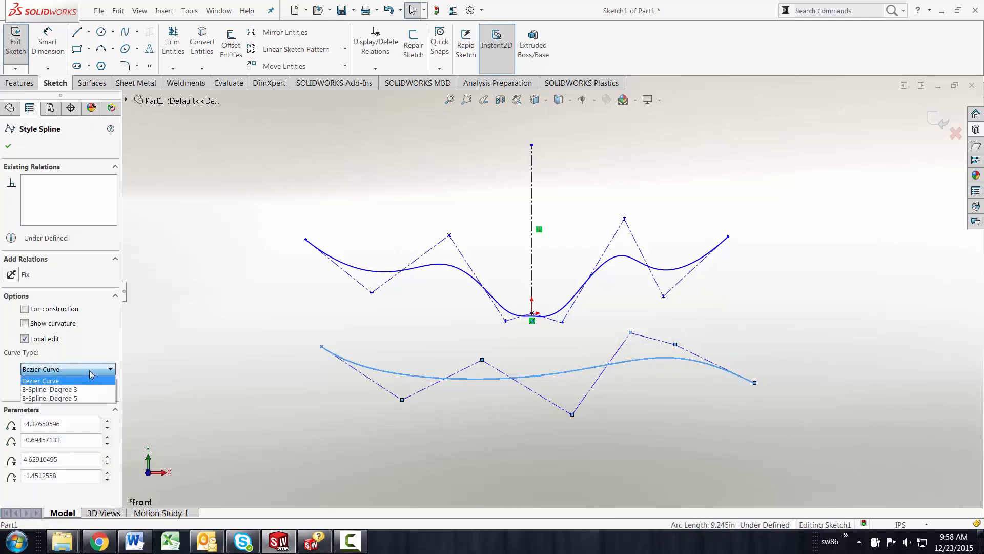
pyautogui.click(40, 380)
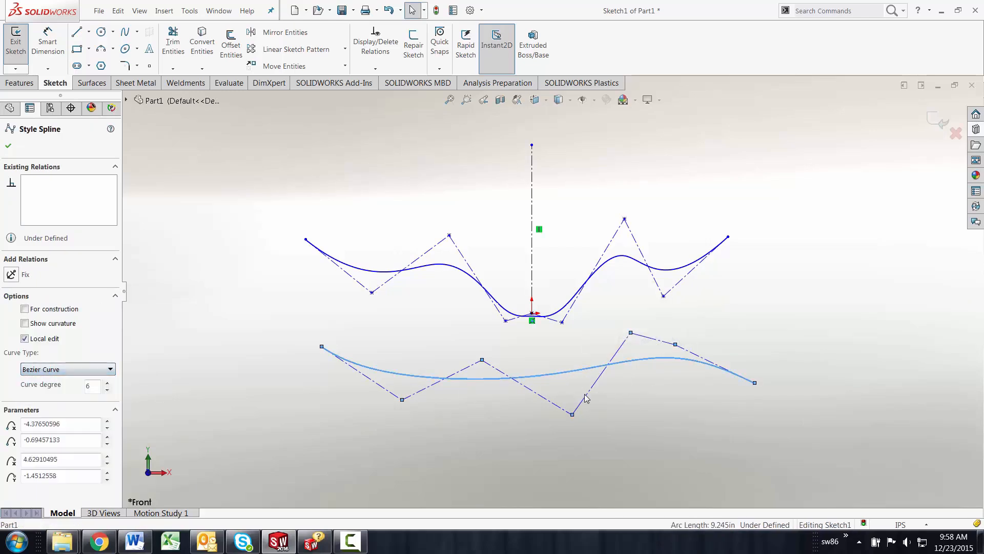
pyautogui.click(8, 145)
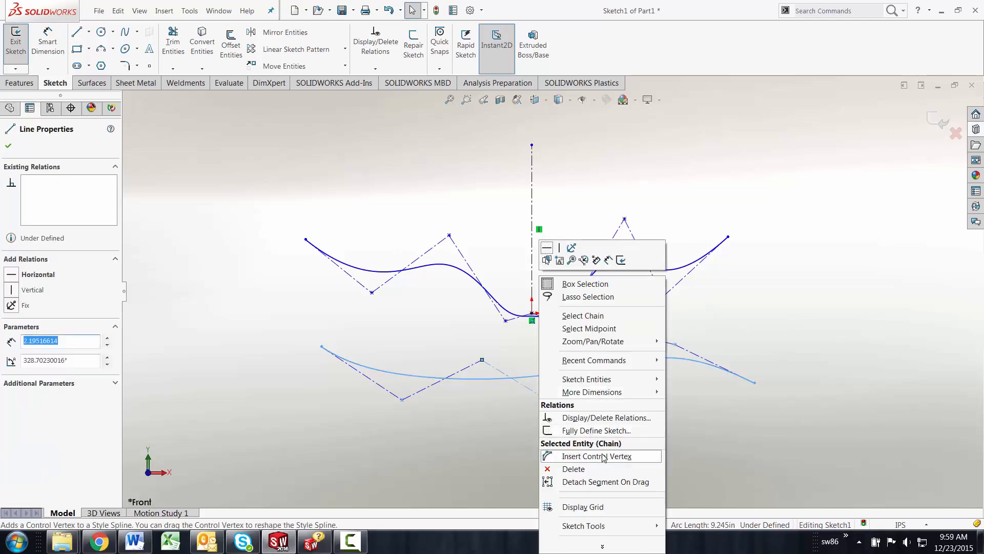
# Insert another control vertex pulled downward and make the lower spline a degree 7 B-spline with 8 vertices
pyautogui.click(595, 456)
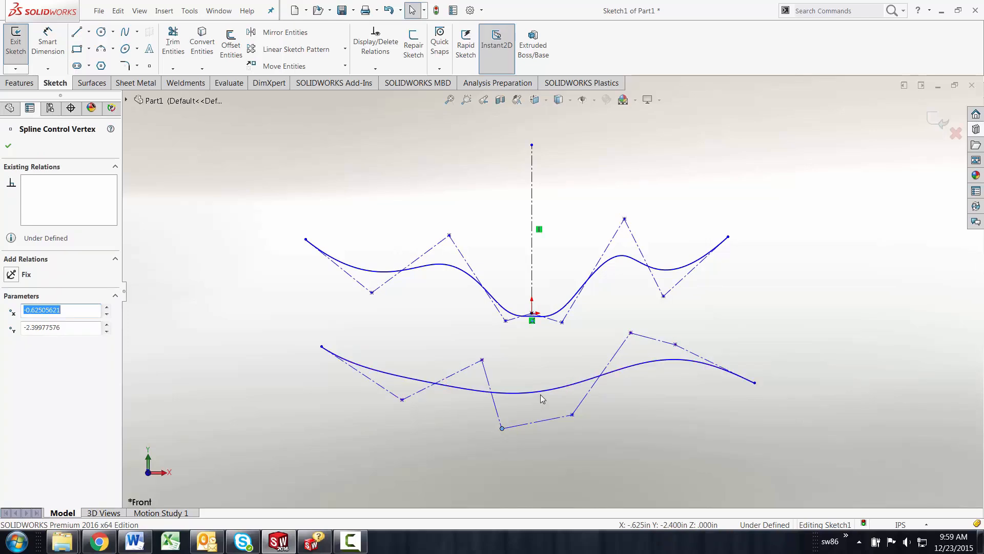
pyautogui.click(111, 369)
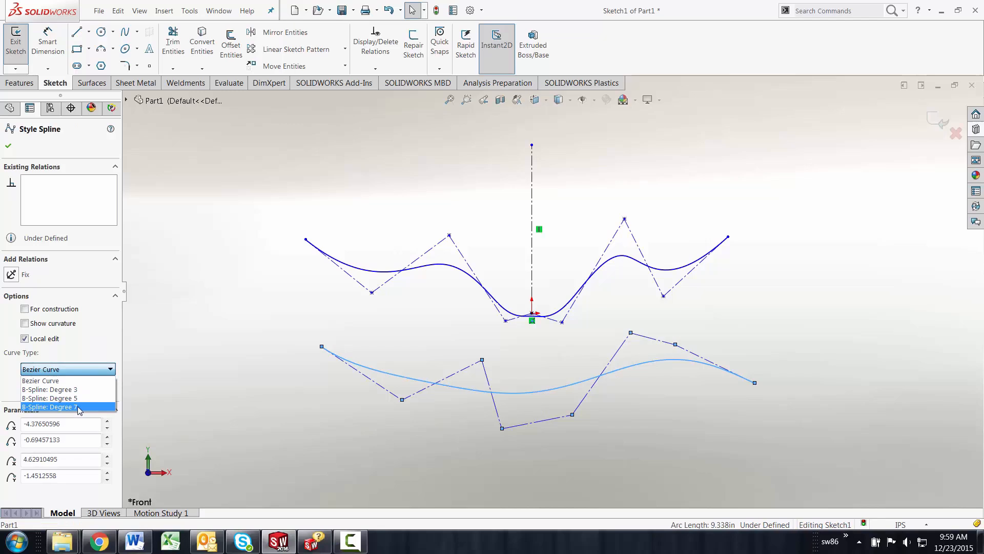
pyautogui.click(50, 407)
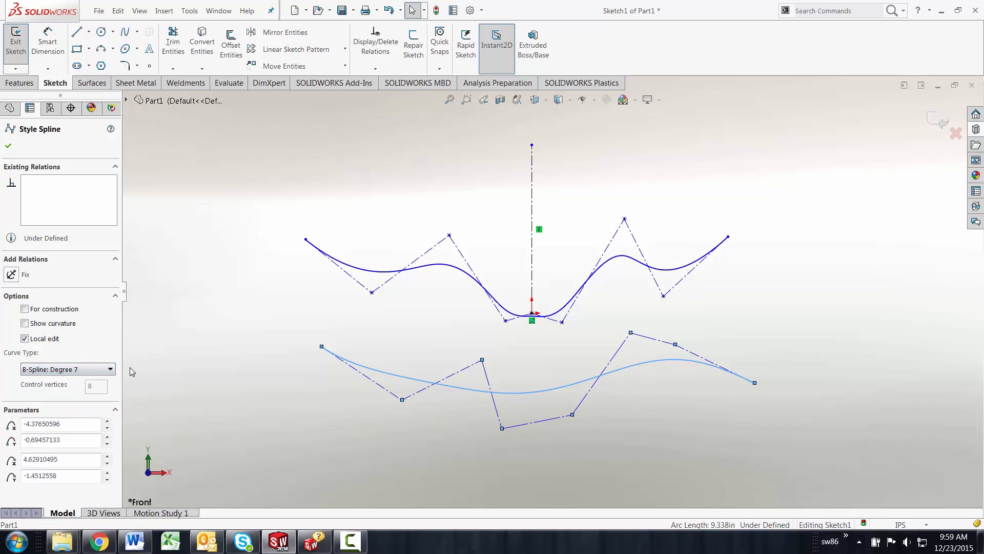
pyautogui.moveTo(182, 371)
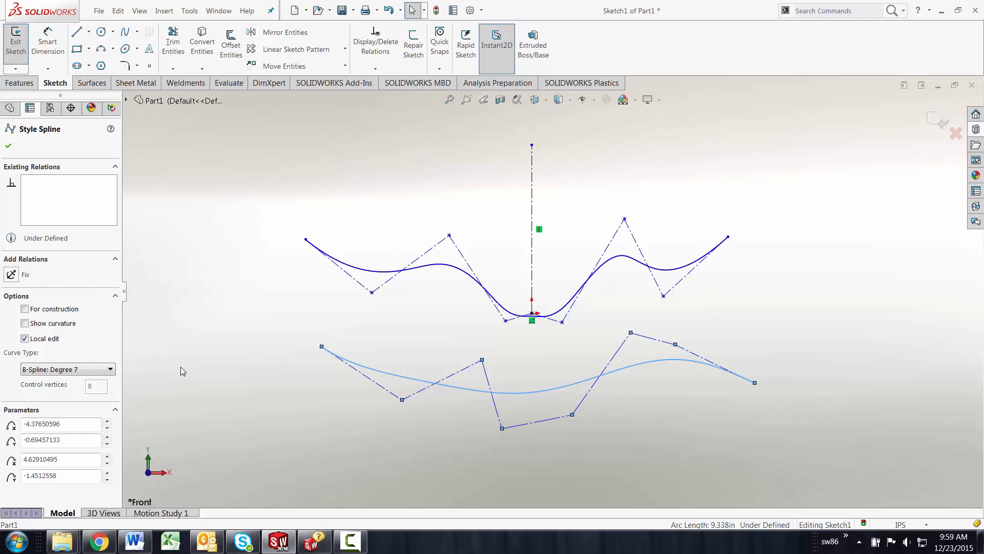
pyautogui.click(8, 146)
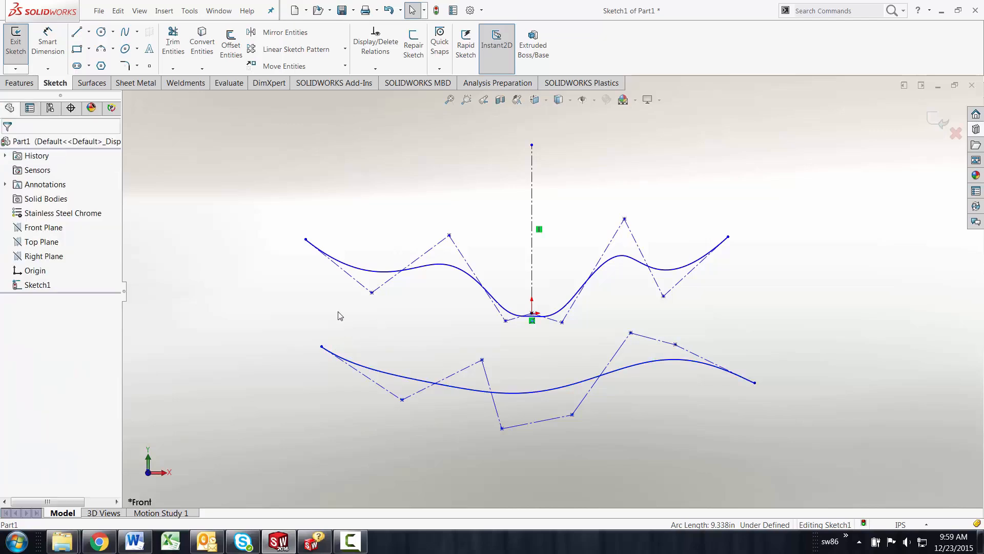
# Convert the lower style spline into a regular interpolating spline with many through-points
pyautogui.click(402, 381)
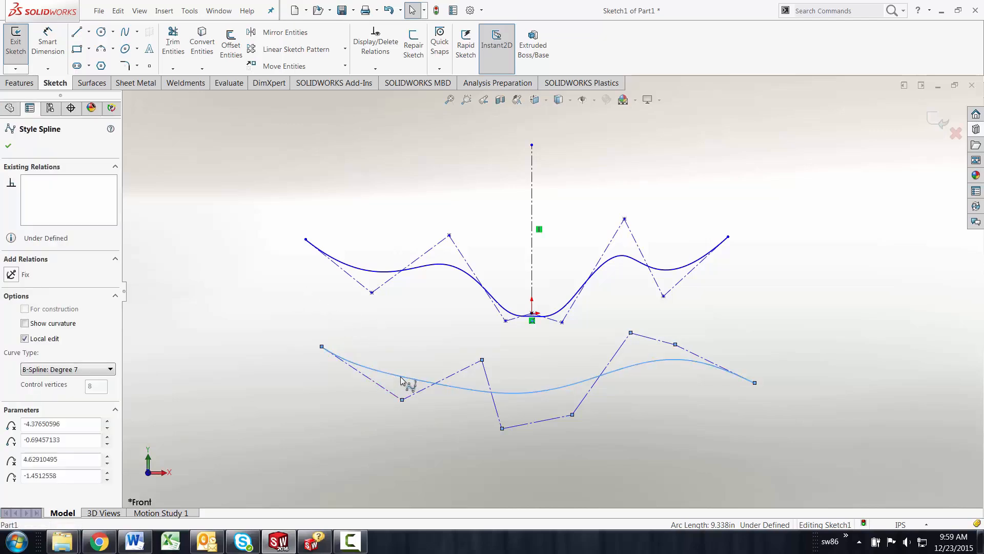
pyautogui.rightClick(406, 382)
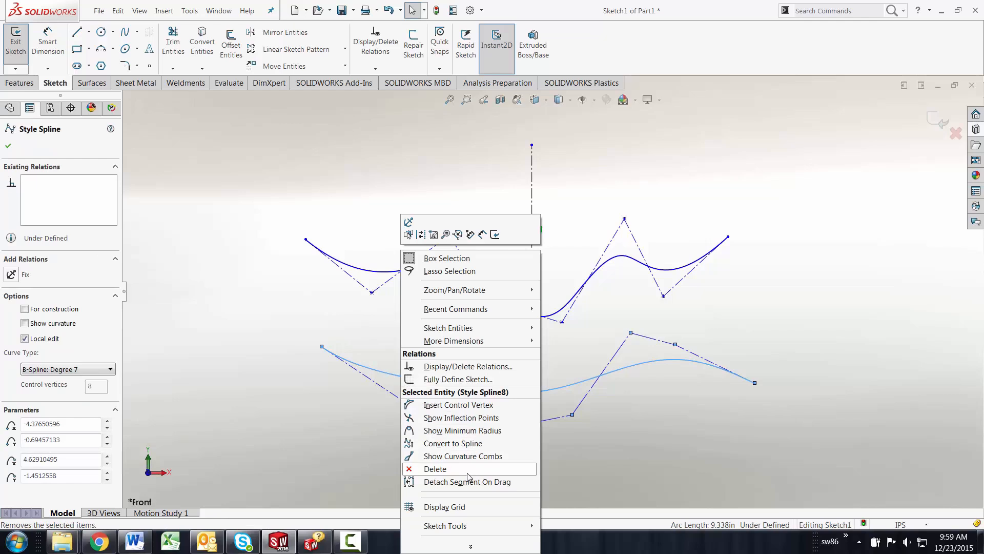
pyautogui.moveTo(454, 443)
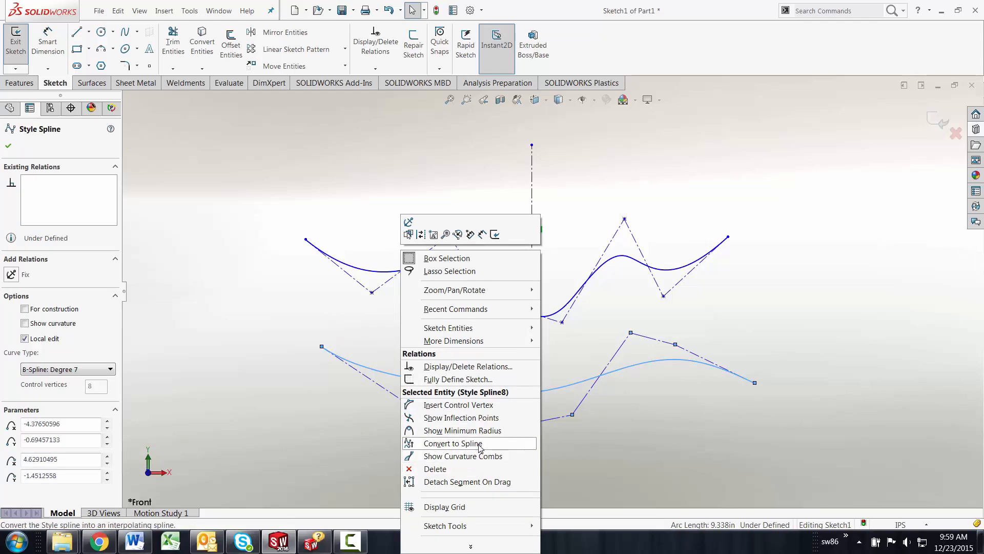
pyautogui.click(453, 443)
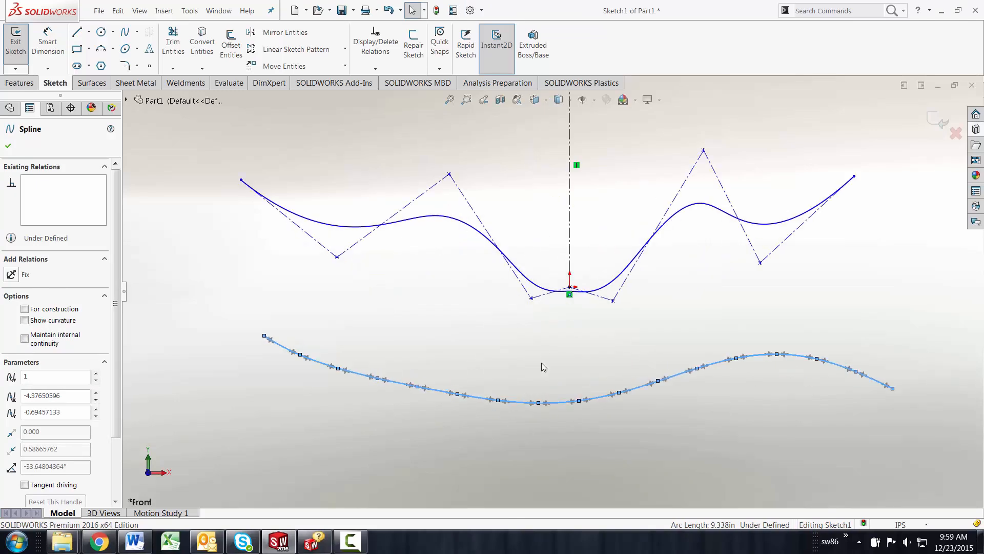
pyautogui.moveTo(441, 393)
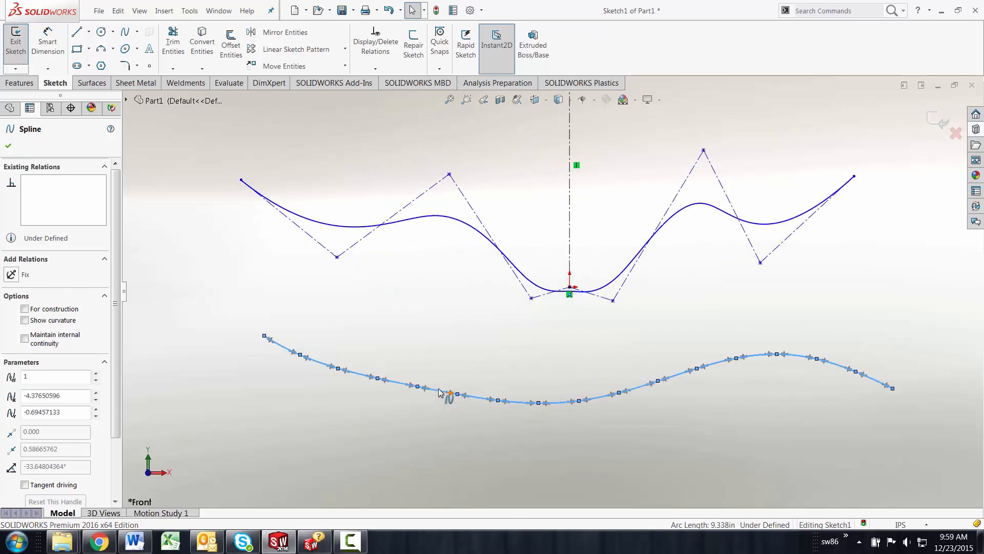
# Convert the lower spline back to a degree-3 style spline with 17 control vertices, confirming the approximate conversion
pyautogui.rightClick(449, 394)
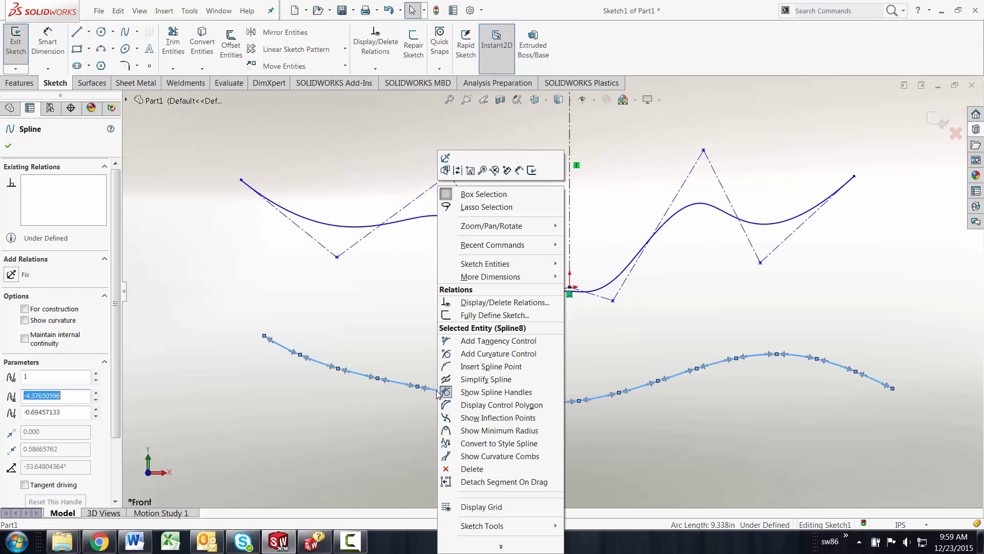
pyautogui.moveTo(499, 443)
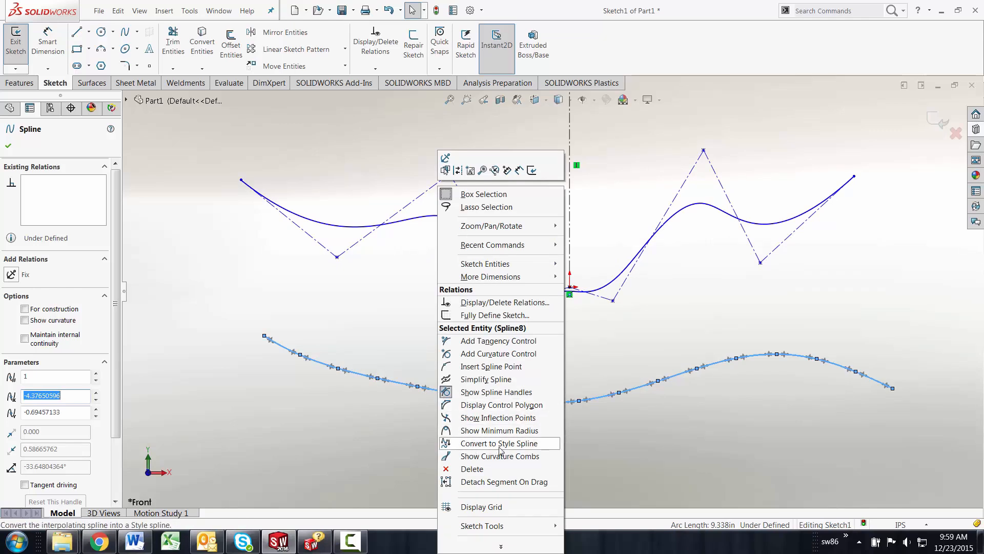
pyautogui.click(500, 443)
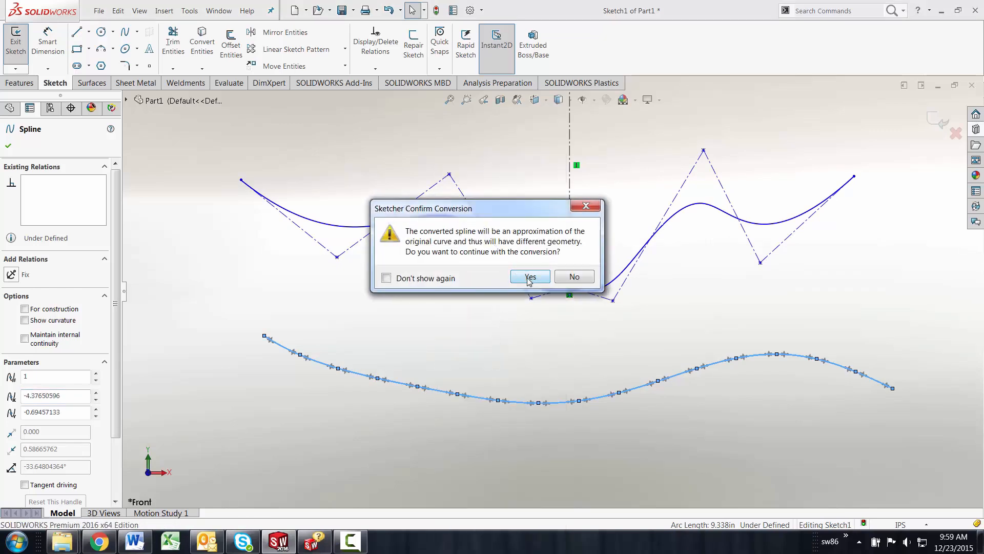
pyautogui.click(530, 277)
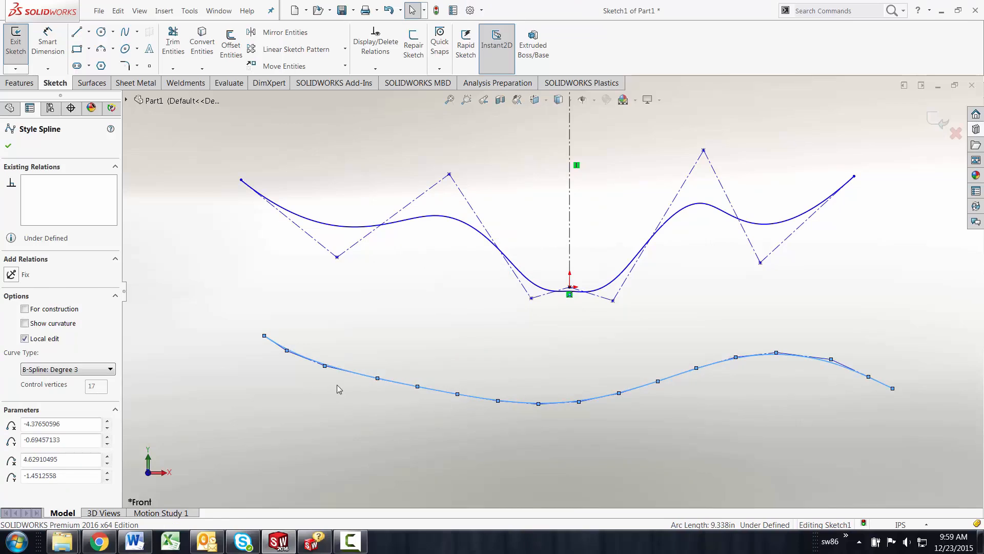
pyautogui.moveTo(631, 394)
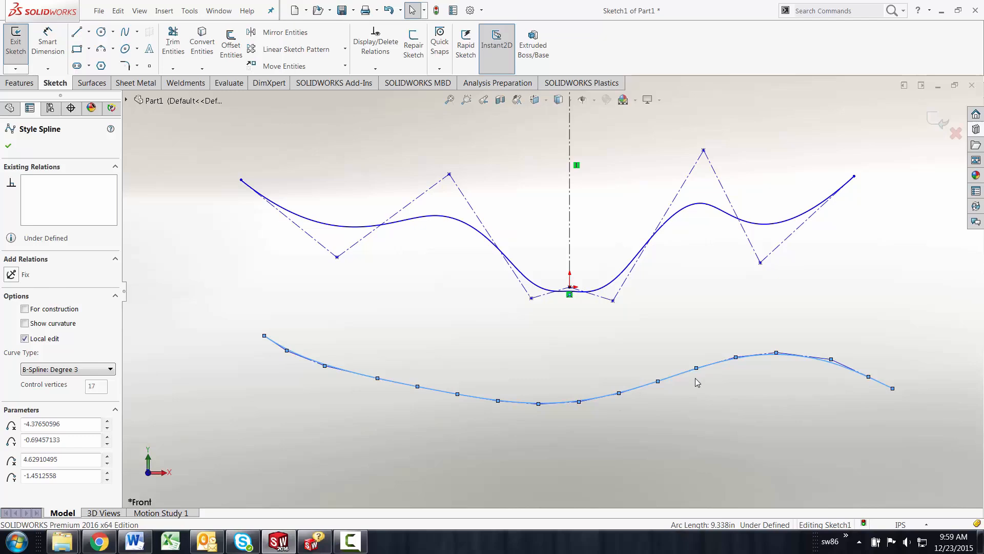
pyautogui.moveTo(148, 388)
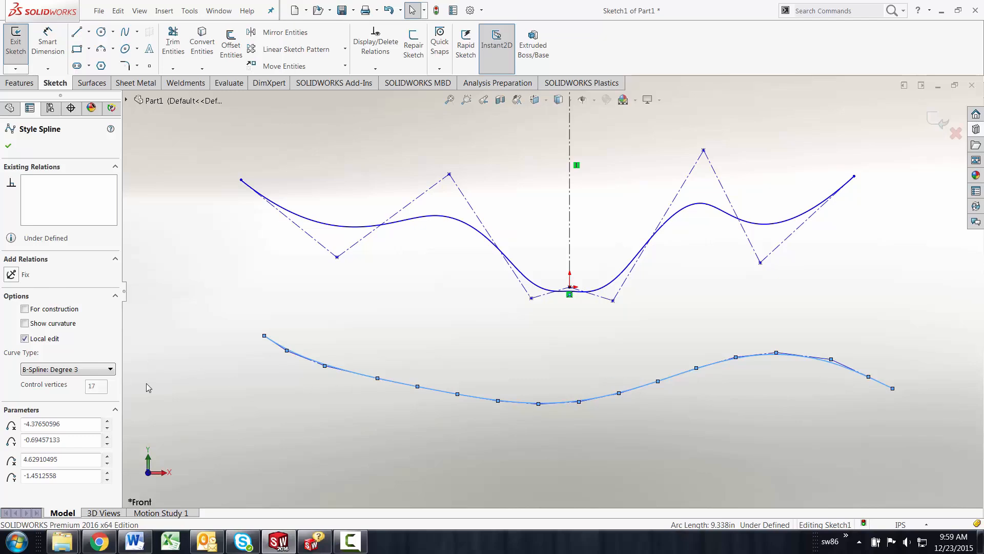
pyautogui.moveTo(464, 355)
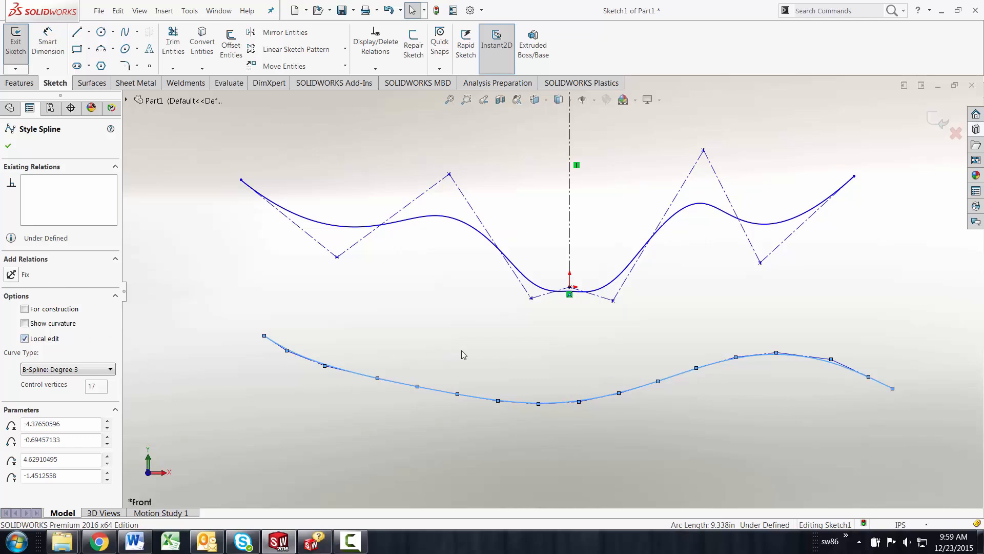
pyautogui.moveTo(580, 320)
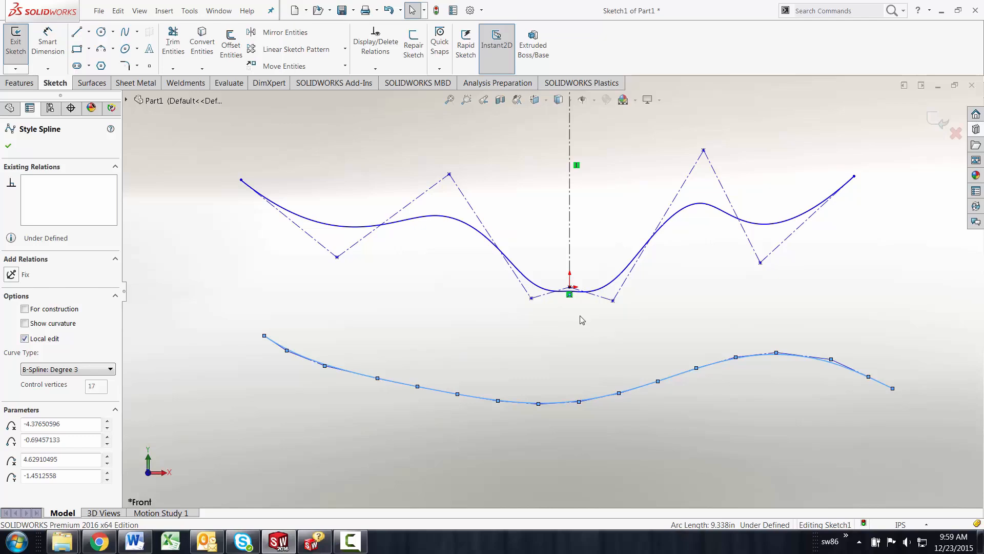
pyautogui.moveTo(574, 320)
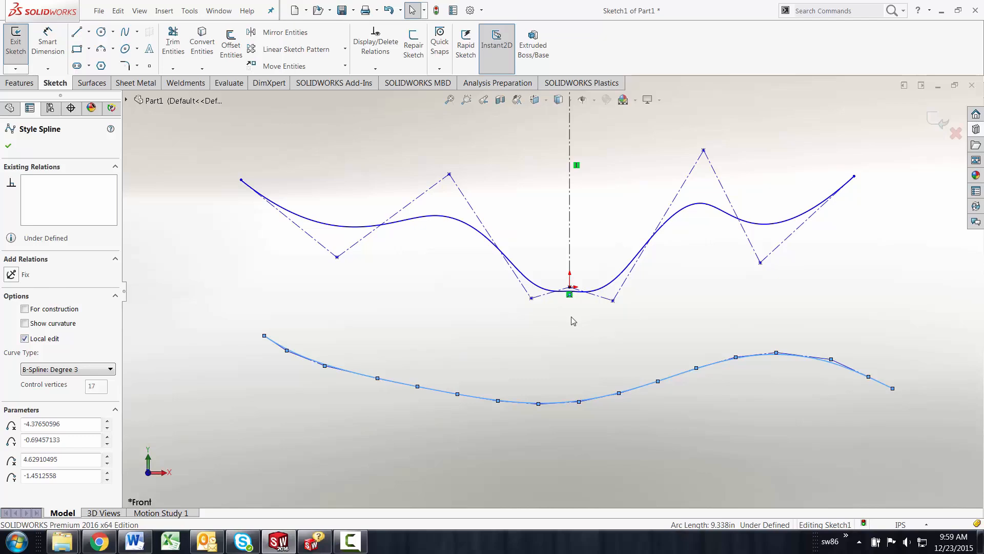
pyautogui.moveTo(536, 331)
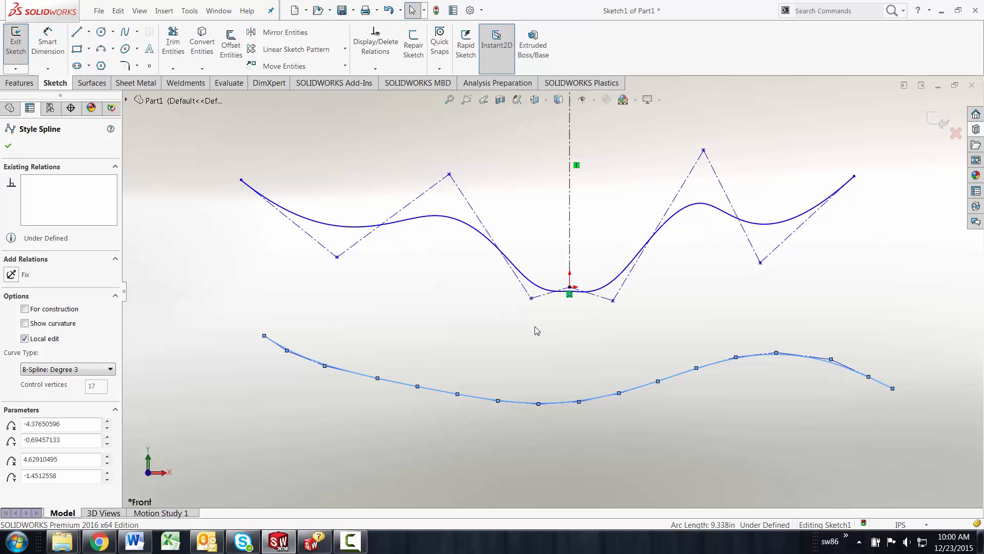
pyautogui.moveTo(467, 383)
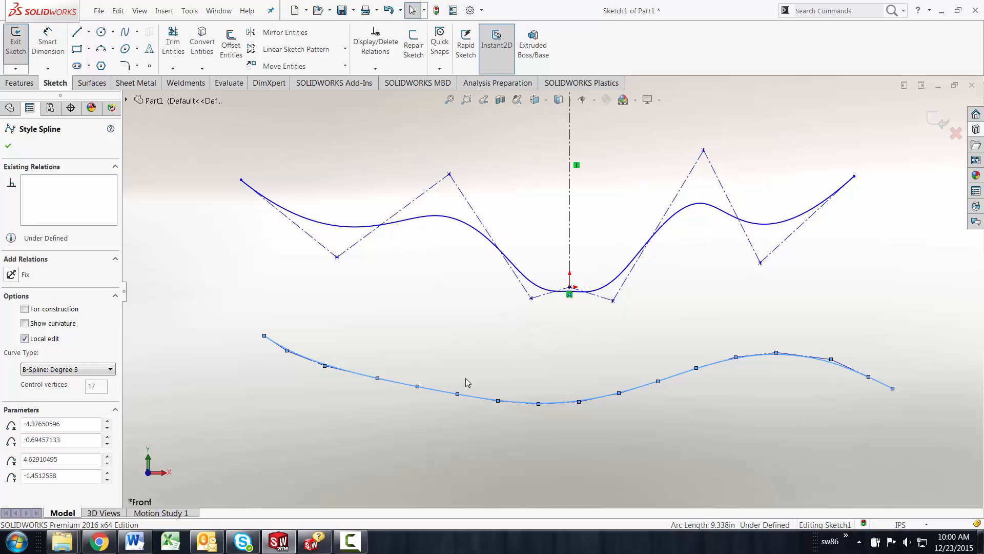